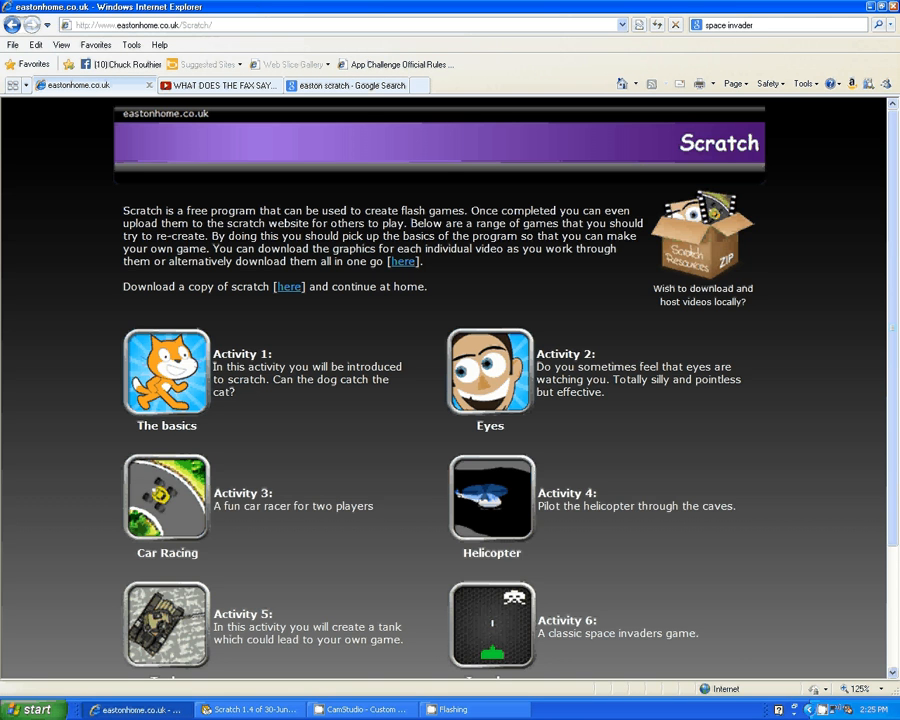
Scroll up and down the eastonhome Scratch activities page before going back to the search results
{"action": "scroll", "scroll_direction": "down", "scroll_amount": 3}
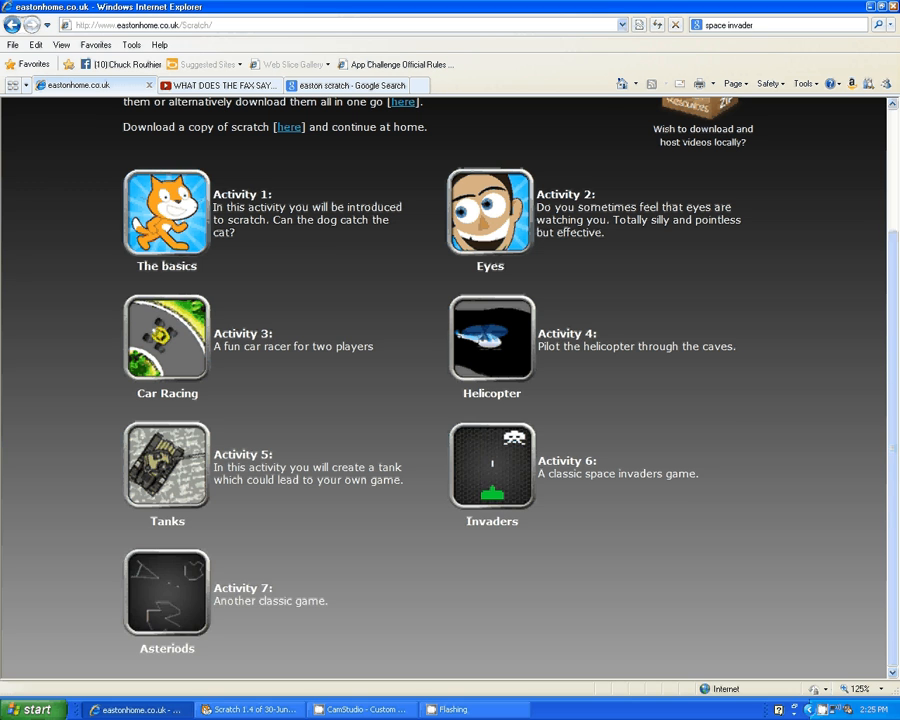
{"action": "scroll", "scroll_direction": "up", "scroll_amount": 3}
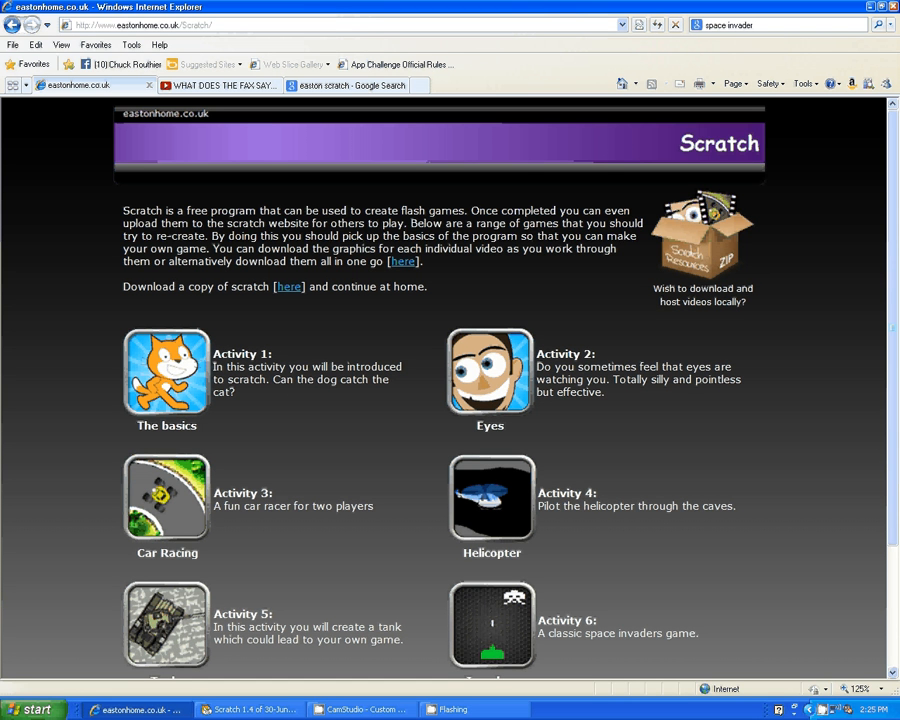
{"action": "scroll", "scroll_direction": "down", "scroll_amount": 3}
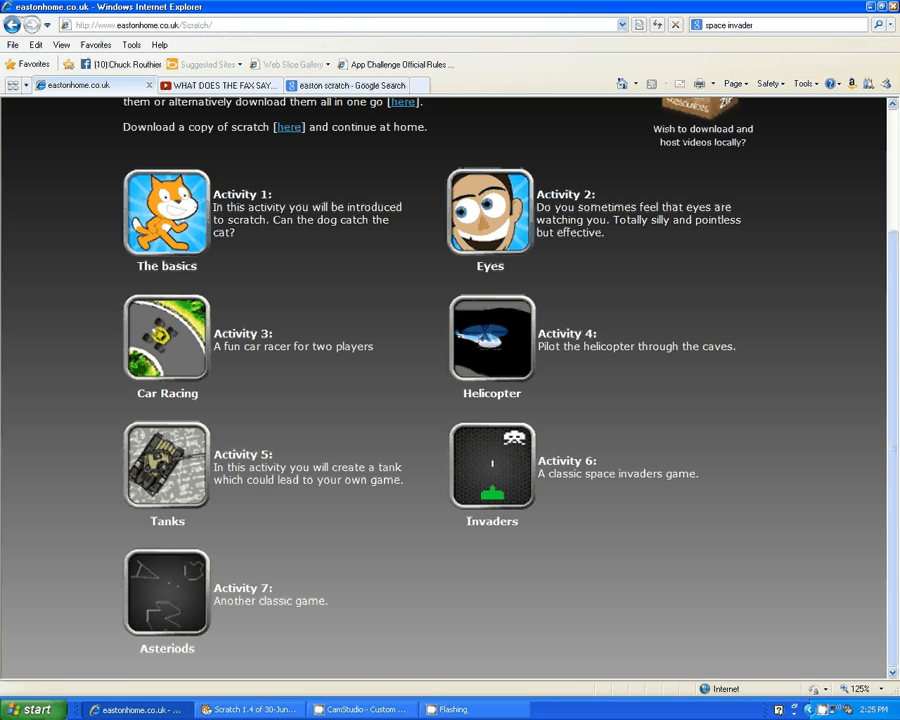
{"action": "scroll", "scroll_direction": "up", "scroll_amount": 3}
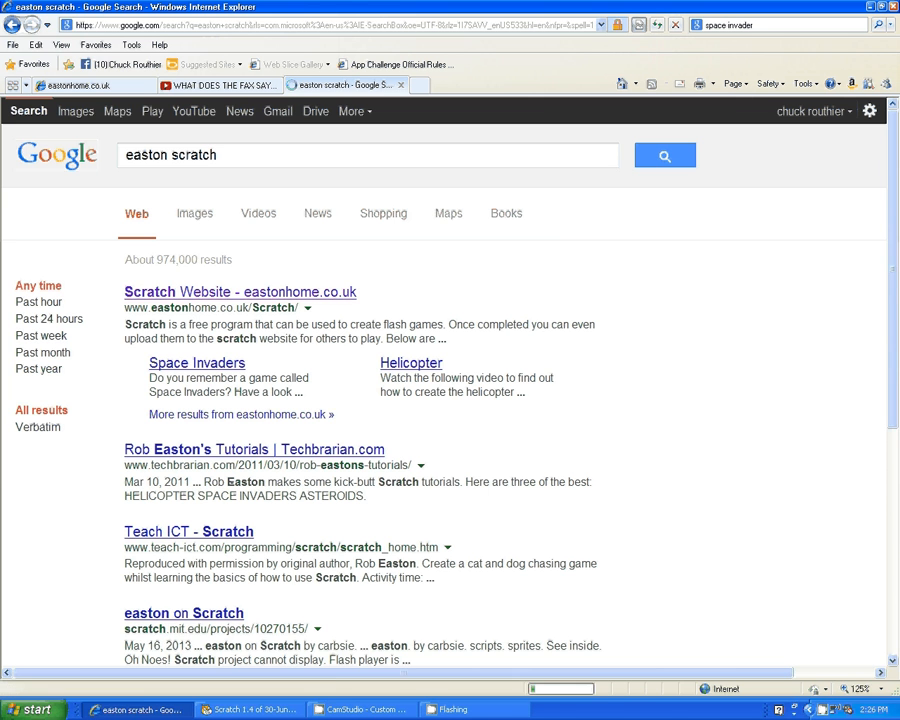
Reach the Invaders activity page on eastonhome and start the graphics download
{"action": "left_click", "coordinate": [238, 292]}
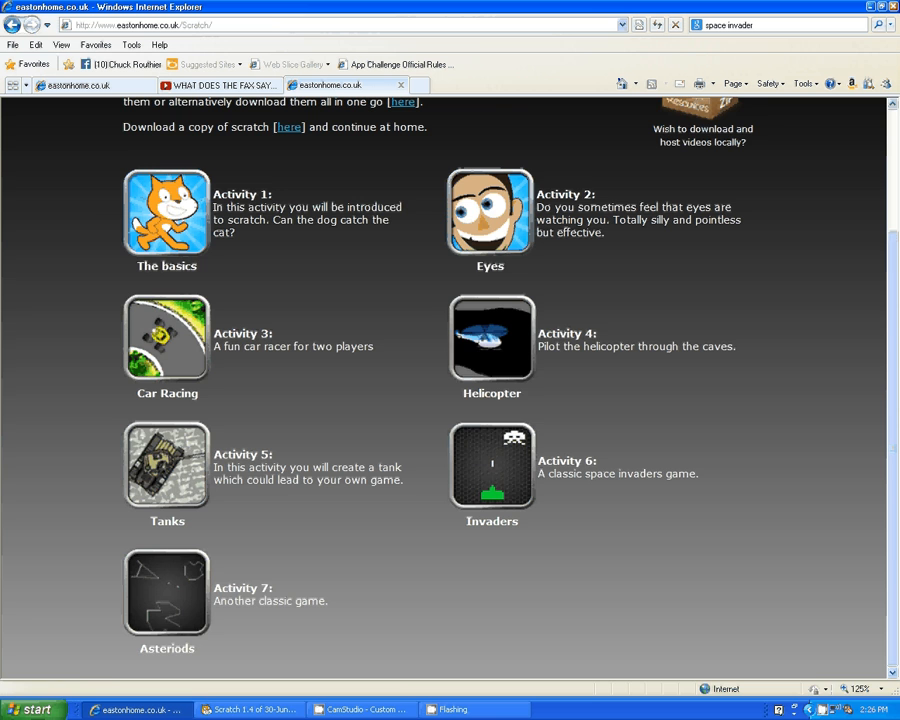
{"action": "left_click", "coordinate": [490, 464]}
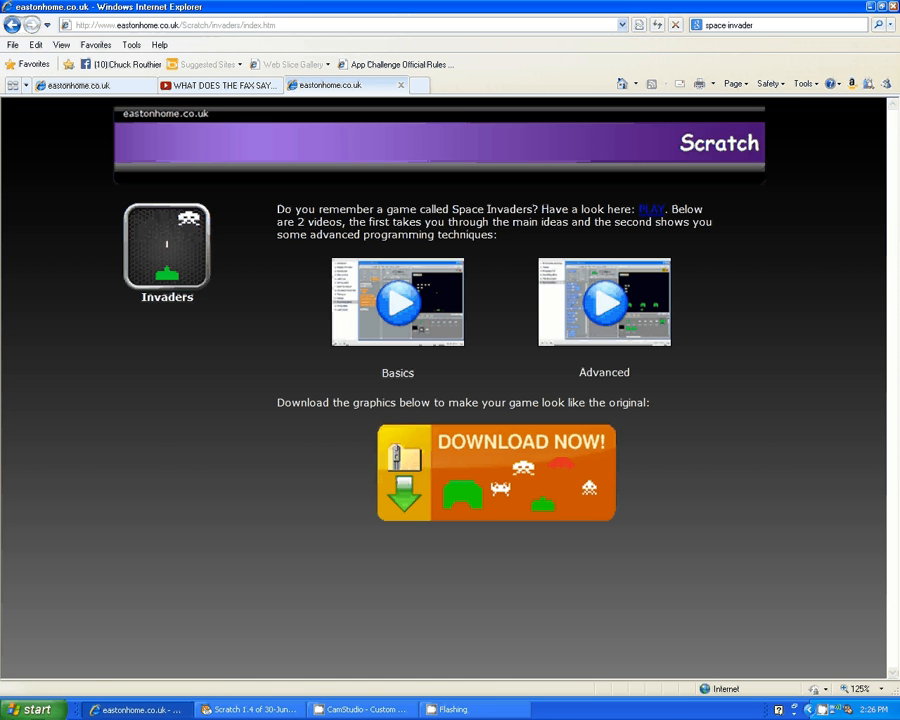
{"action": "left_click", "coordinate": [496, 472]}
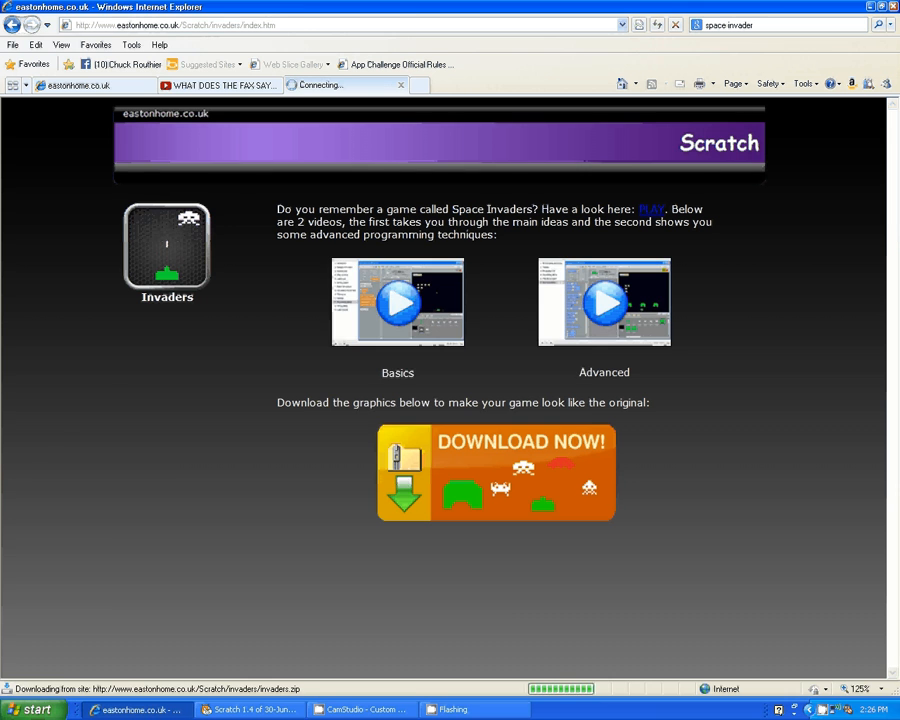
{"action": "left_click", "coordinate": [496, 472]}
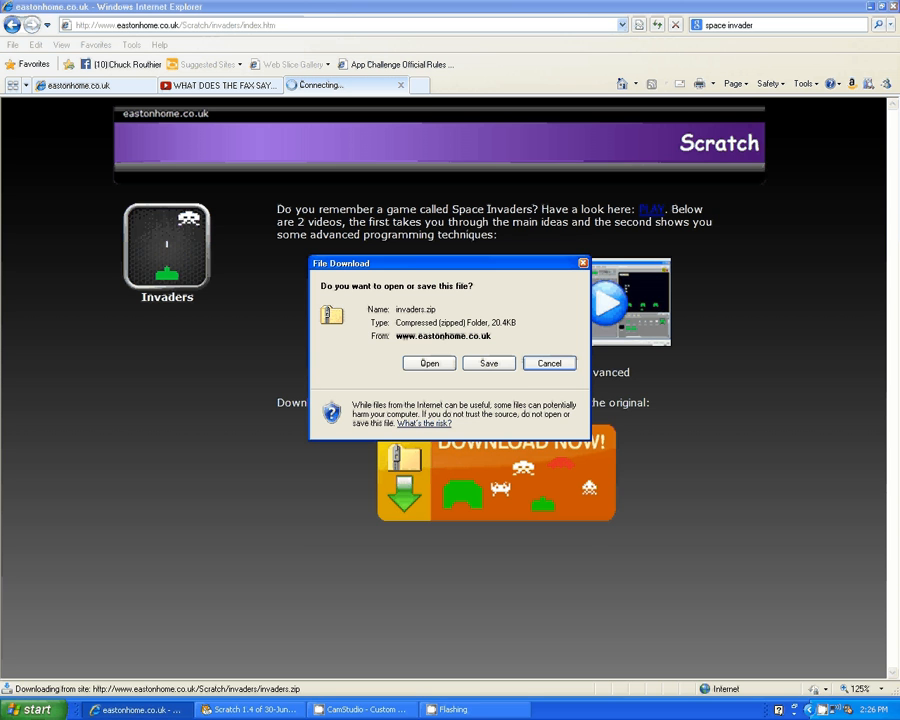
Save invaders.zip to the Desktop and dismiss the finished download notice
{"action": "left_click", "coordinate": [428, 364]}
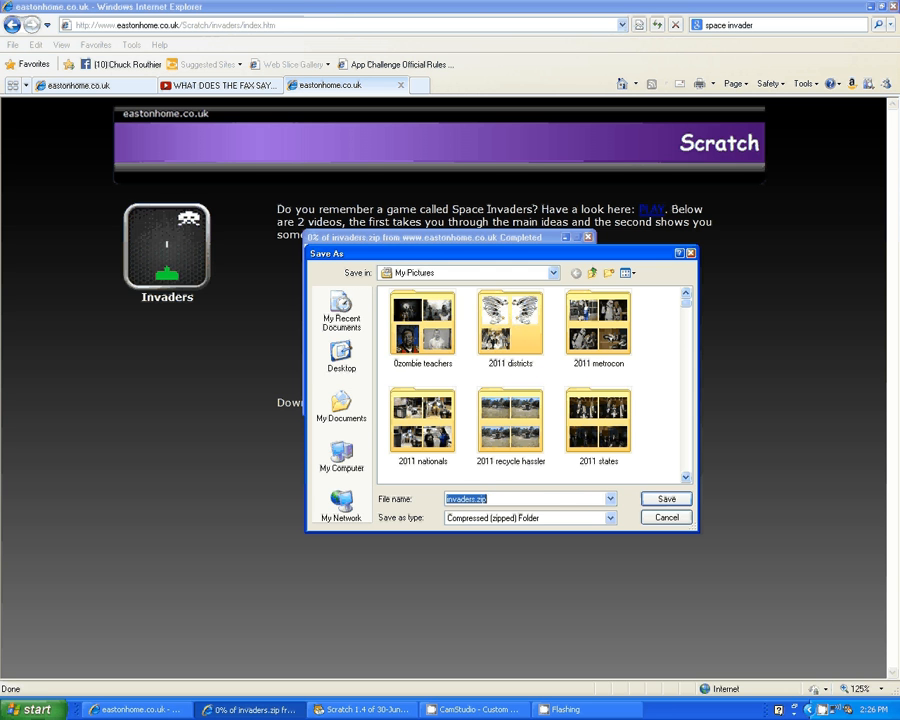
{"action": "left_click", "coordinate": [340, 356]}
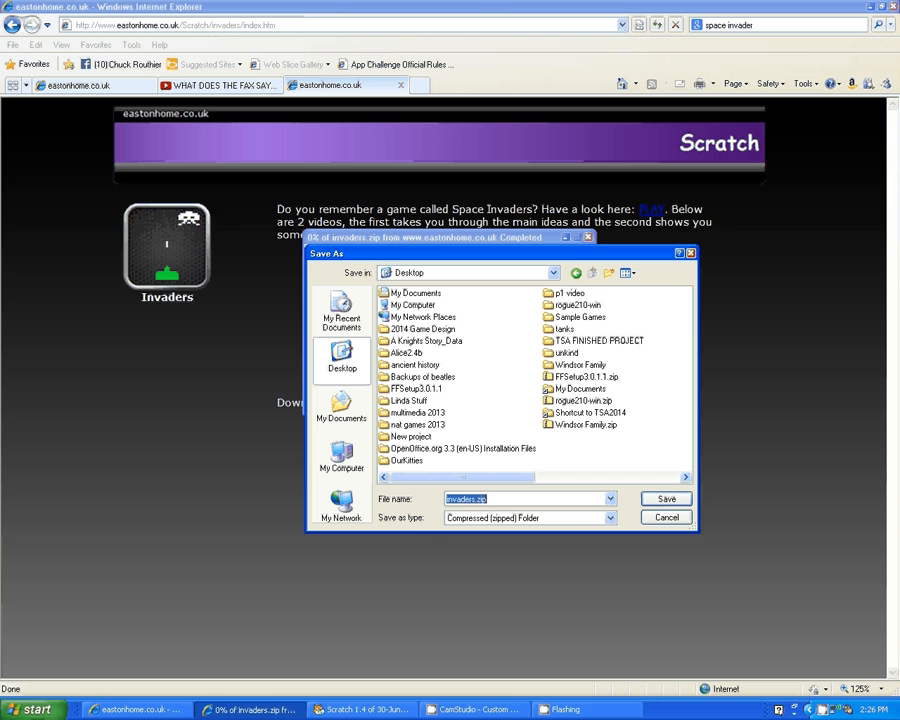
{"action": "left_click", "coordinate": [664, 500]}
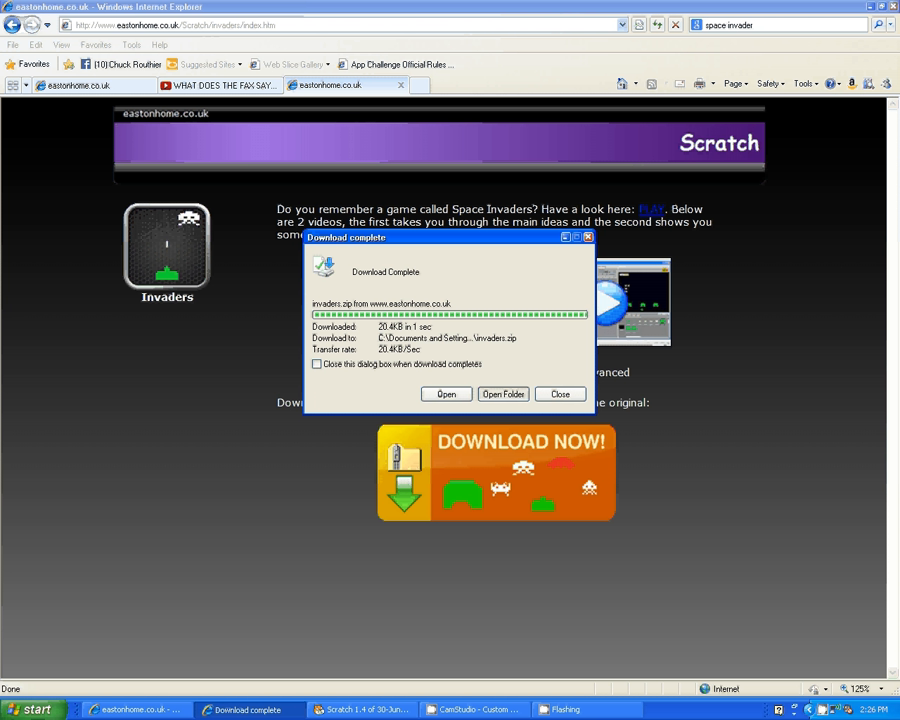
{"action": "left_click", "coordinate": [502, 394]}
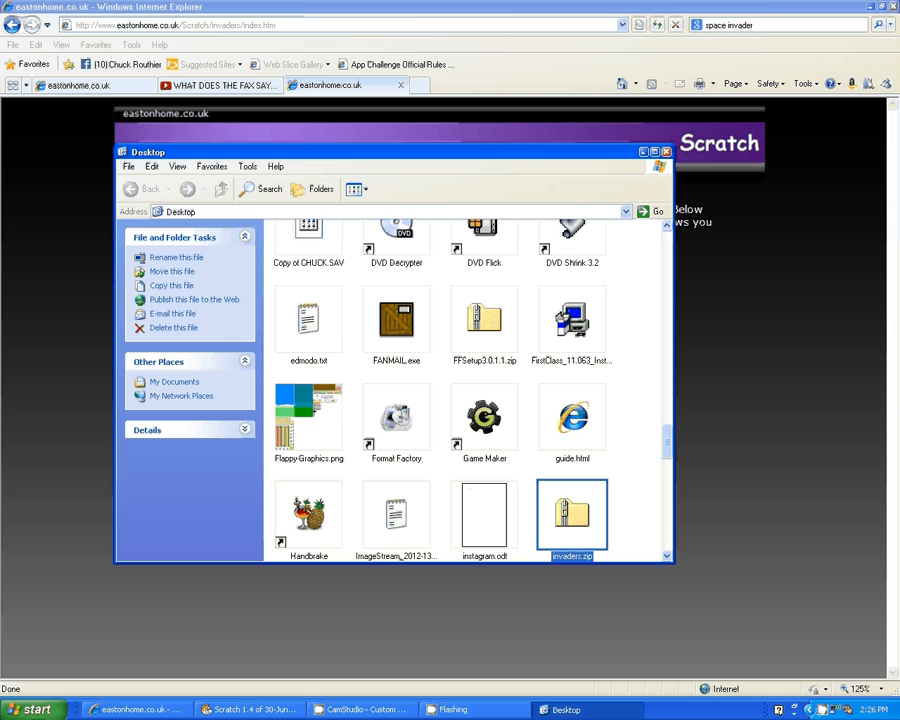
Extract invaders.zip to its suggested folder and browse the extracted ship and invader images
{"action": "scroll", "scroll_direction": "down", "scroll_amount": 3}
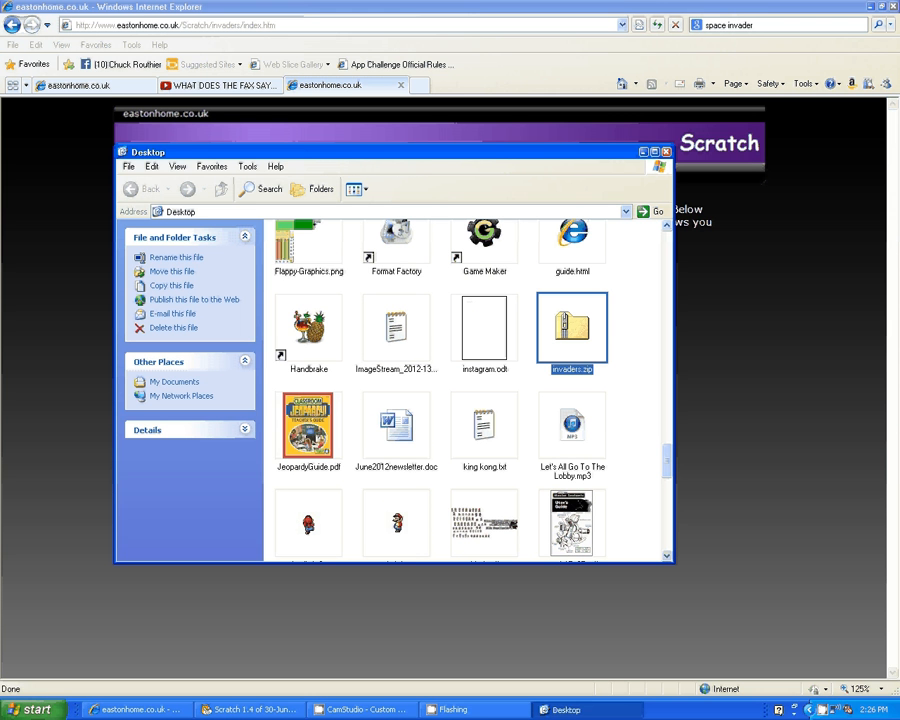
{"action": "mouse_move", "coordinate": [570, 330]}
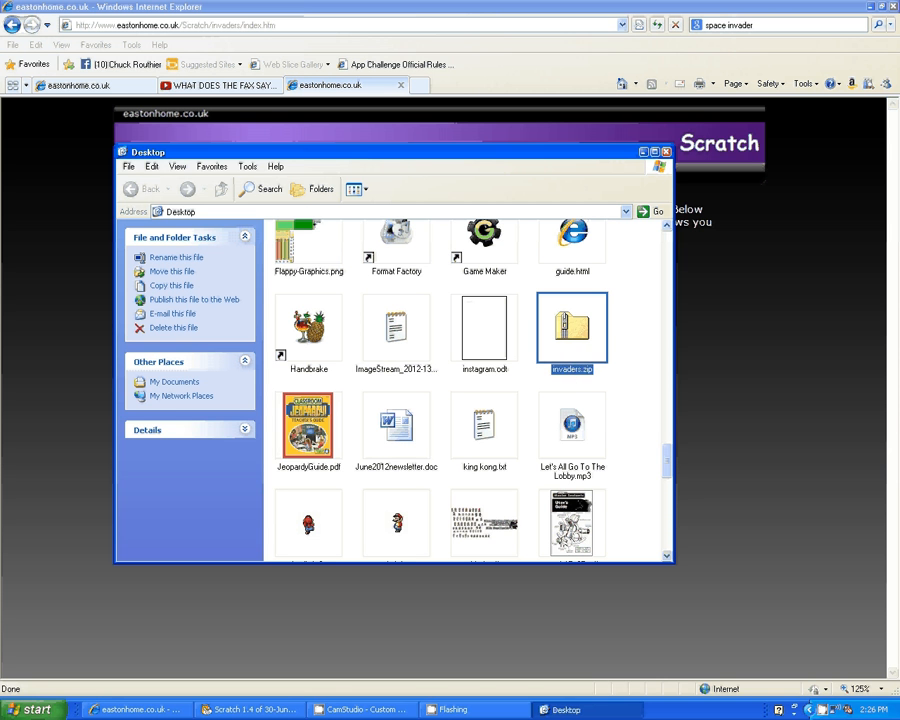
{"action": "mouse_move", "coordinate": [572, 330]}
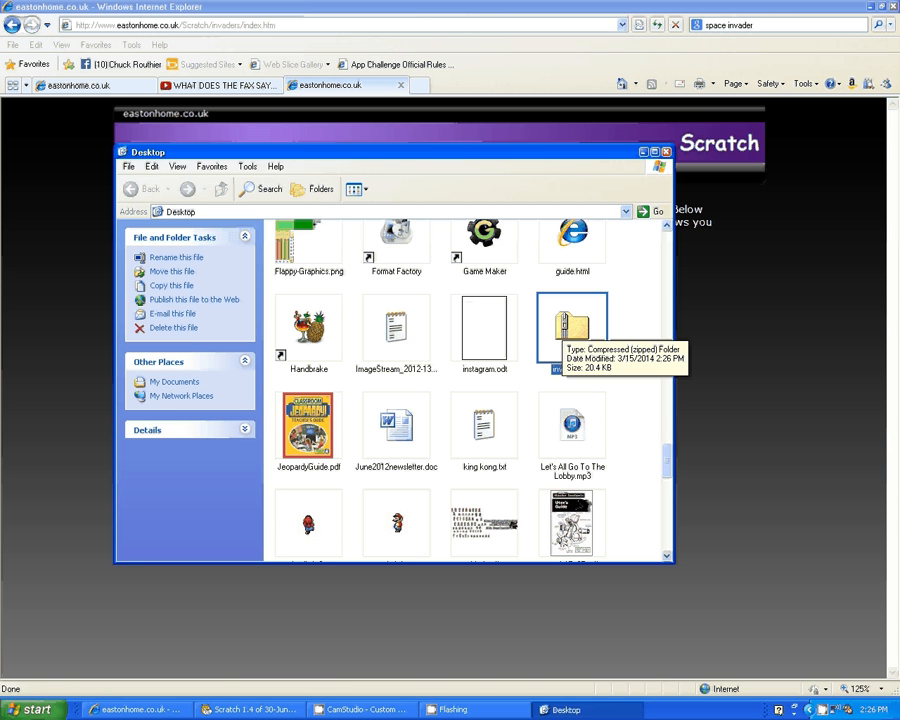
{"action": "left_click", "coordinate": [570, 330]}
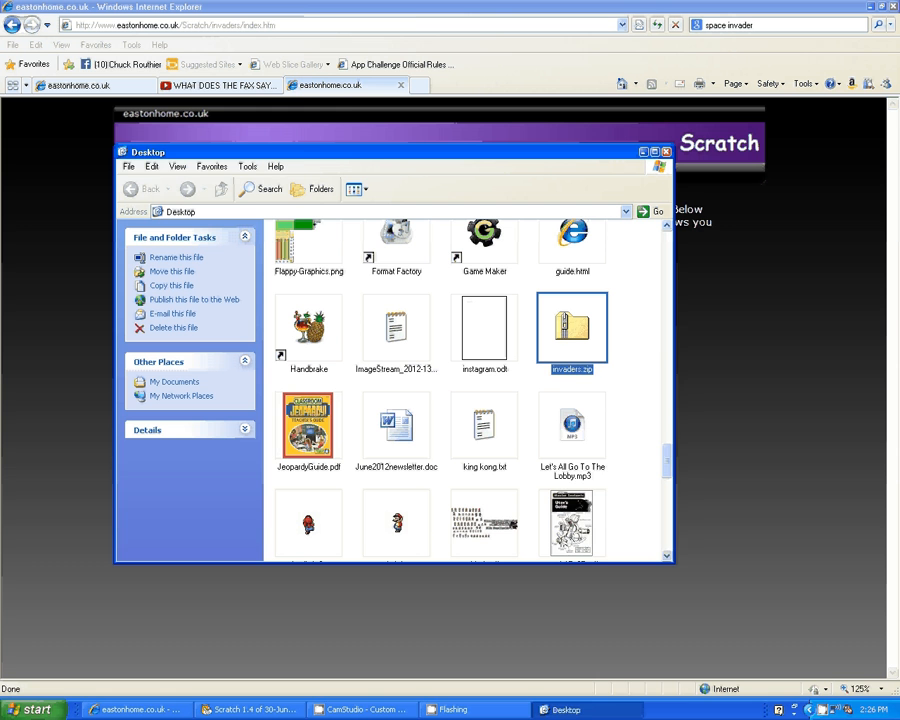
{"action": "right_click", "coordinate": [572, 326]}
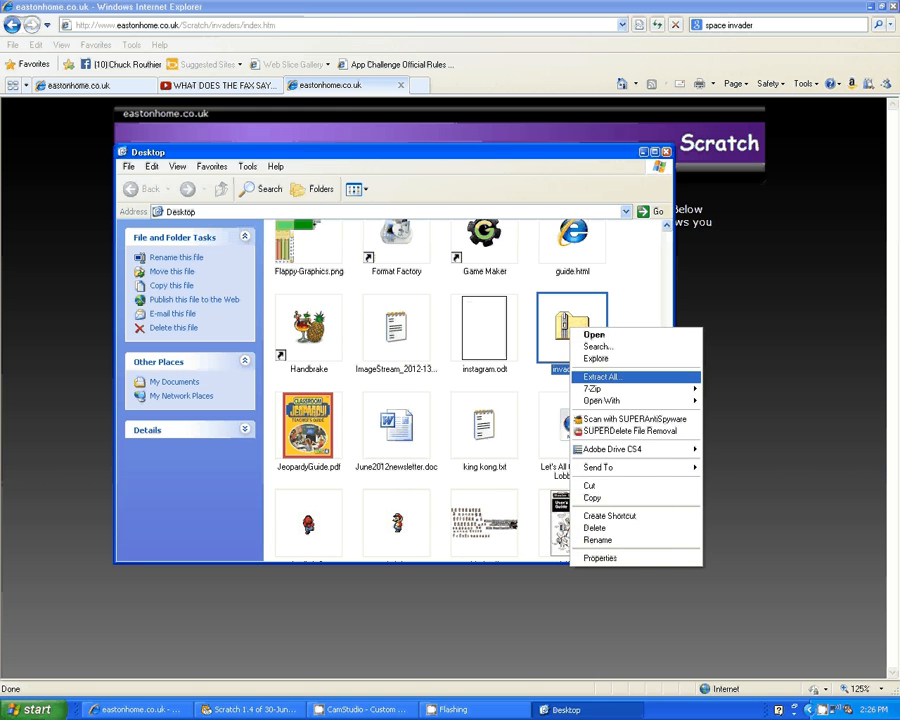
{"action": "left_click", "coordinate": [604, 376]}
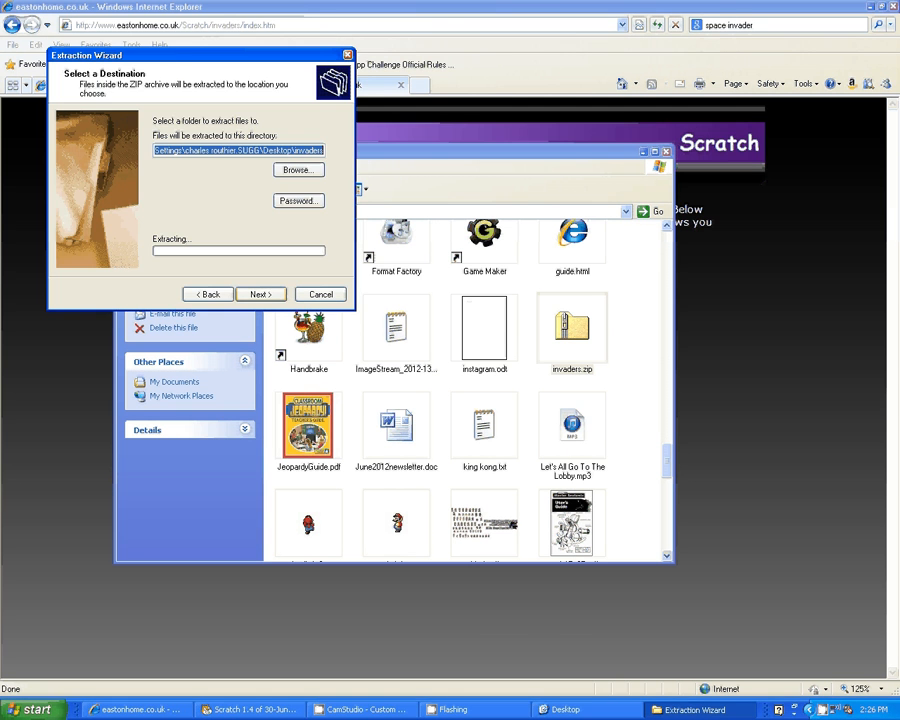
{"action": "left_click", "coordinate": [260, 292]}
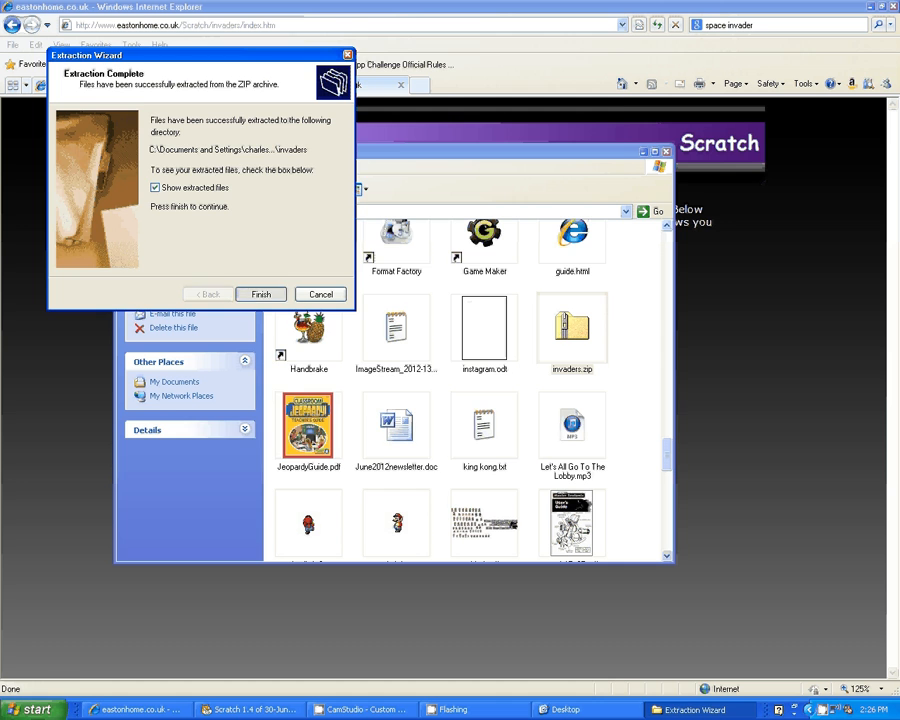
{"action": "left_click", "coordinate": [260, 292]}
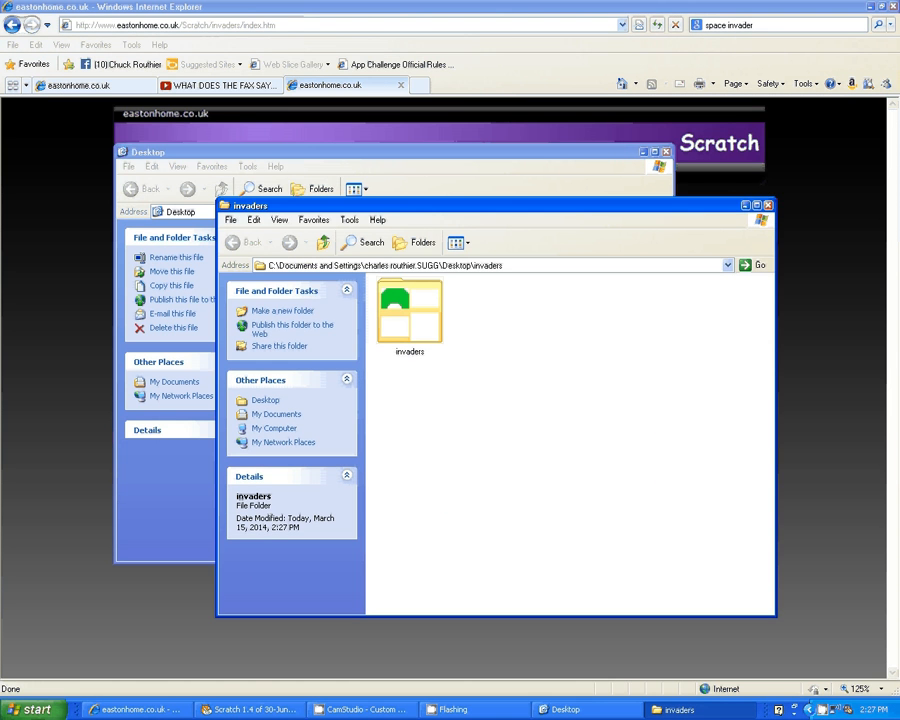
{"action": "mouse_move", "coordinate": [408, 316]}
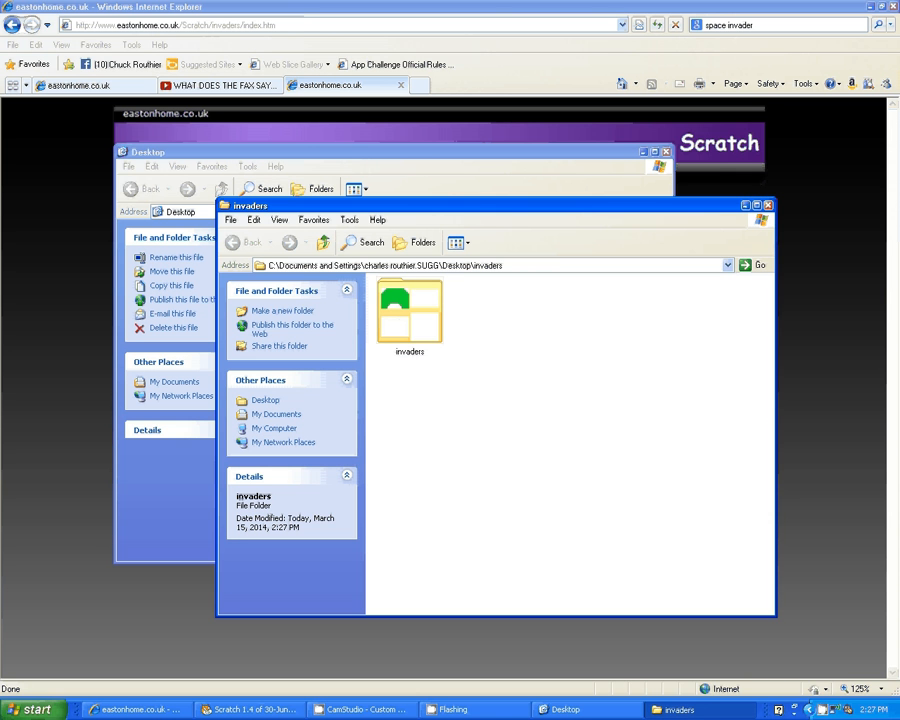
{"action": "double_click", "coordinate": [408, 310]}
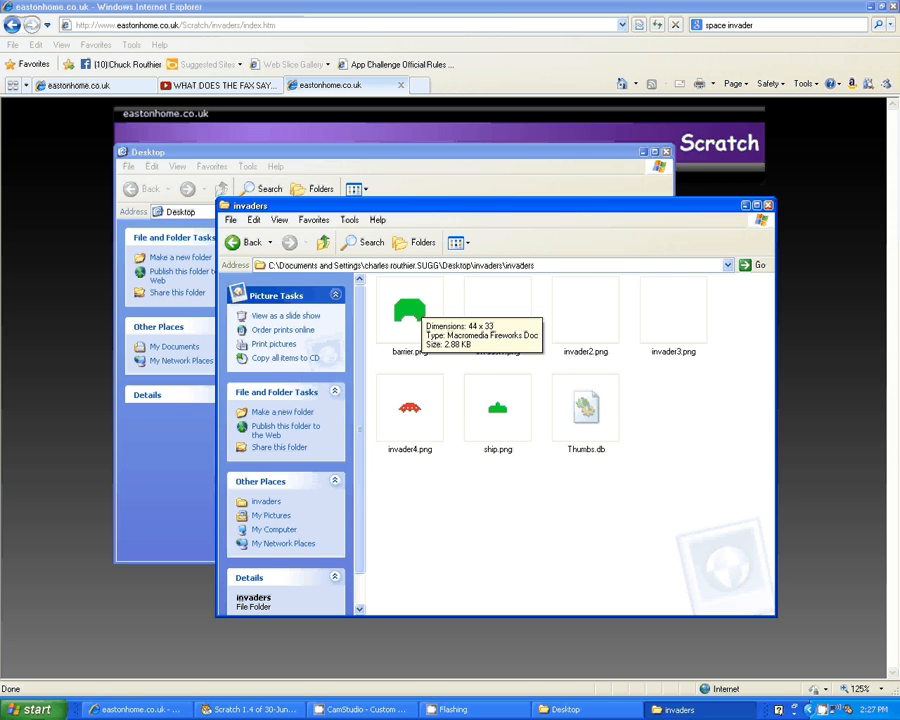
{"action": "mouse_move", "coordinate": [496, 410]}
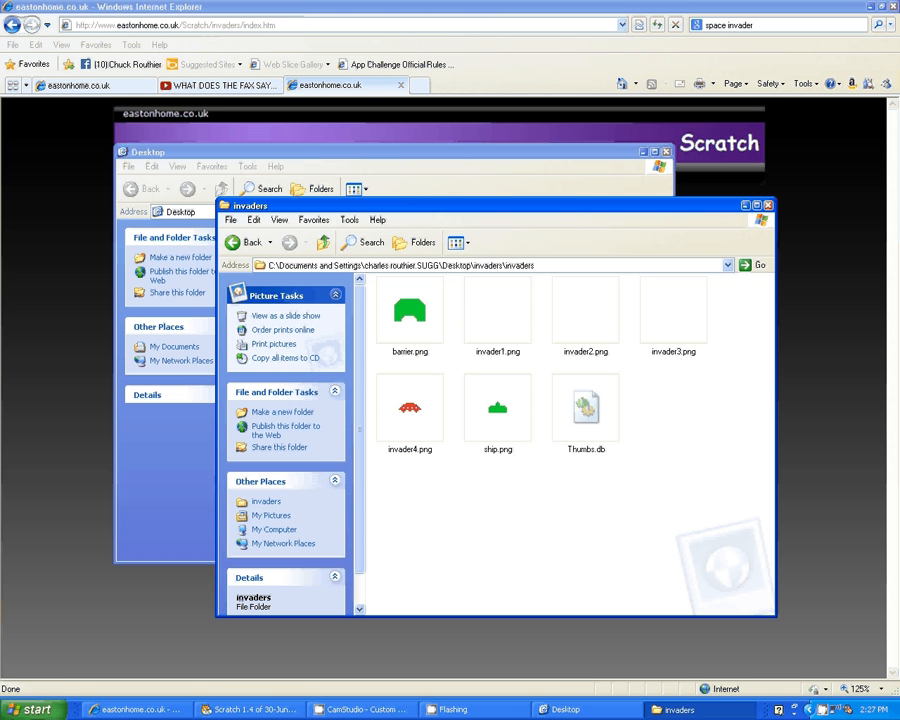
{"action": "mouse_move", "coordinate": [250, 708]}
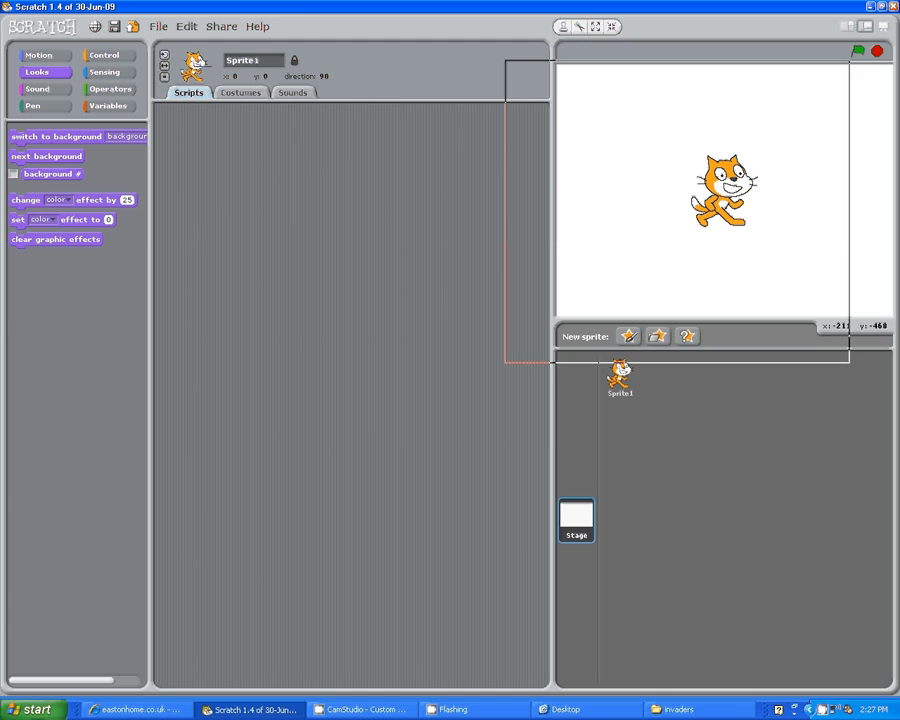
Paint the stage's background1 solid black, then delete the default cat Sprite1
{"action": "left_click", "coordinate": [574, 518]}
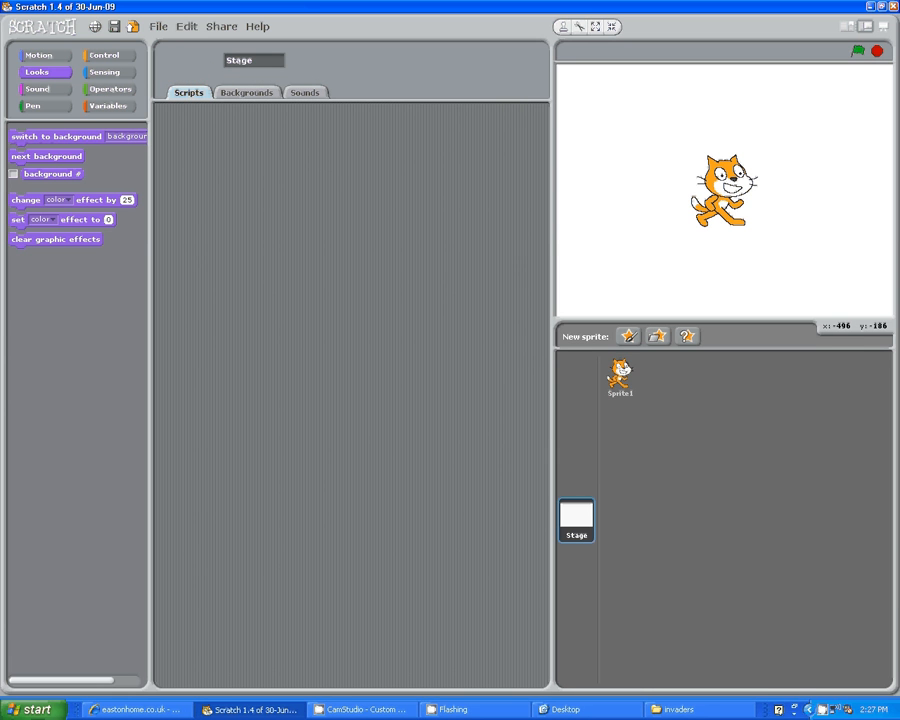
{"action": "left_click", "coordinate": [242, 92]}
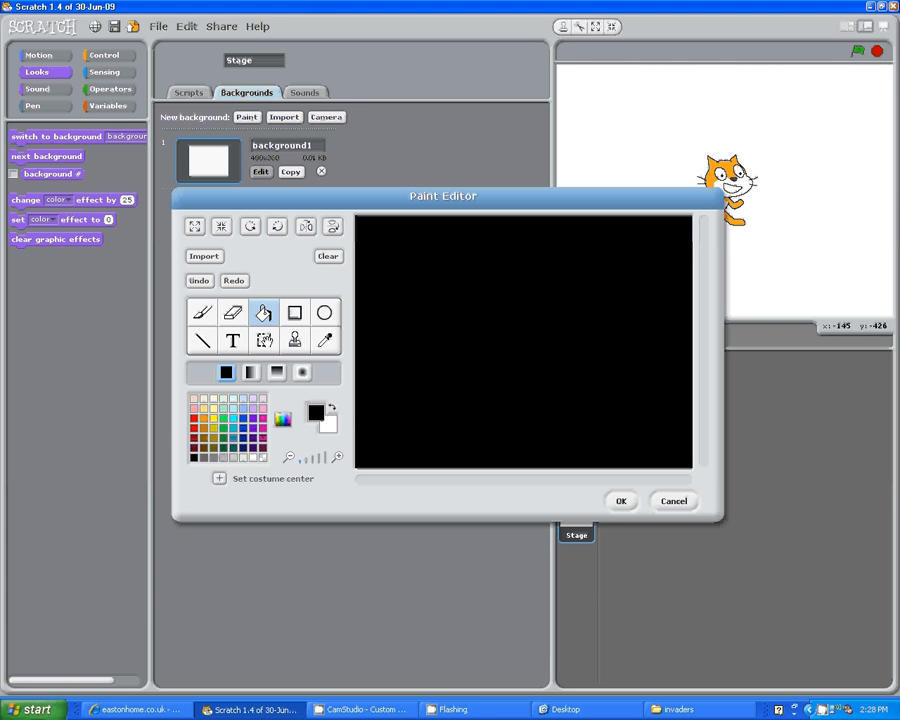
{"action": "left_click", "coordinate": [622, 500]}
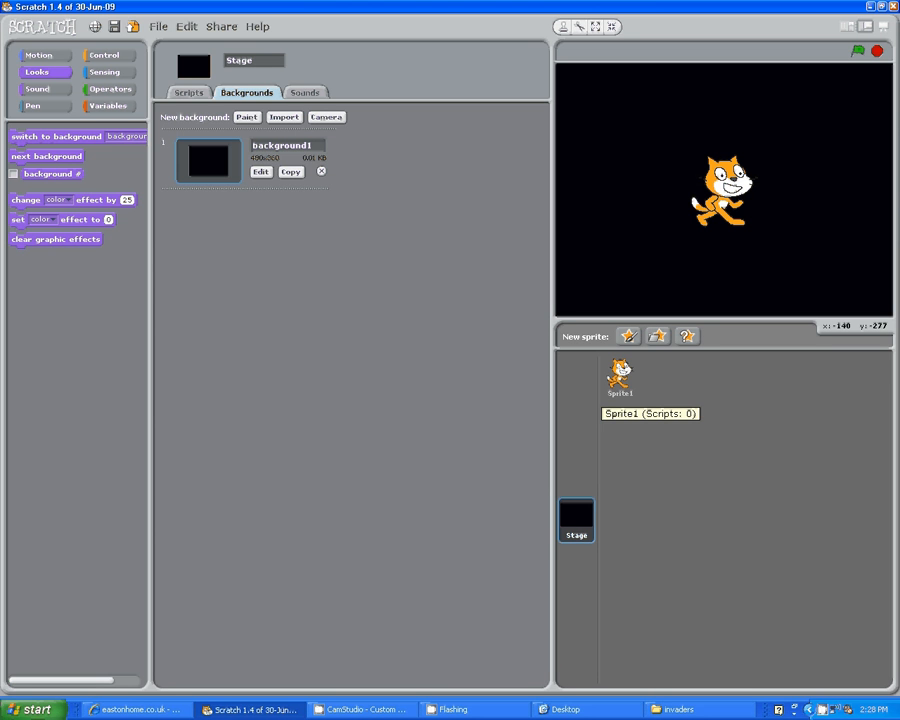
{"action": "right_click", "coordinate": [618, 376]}
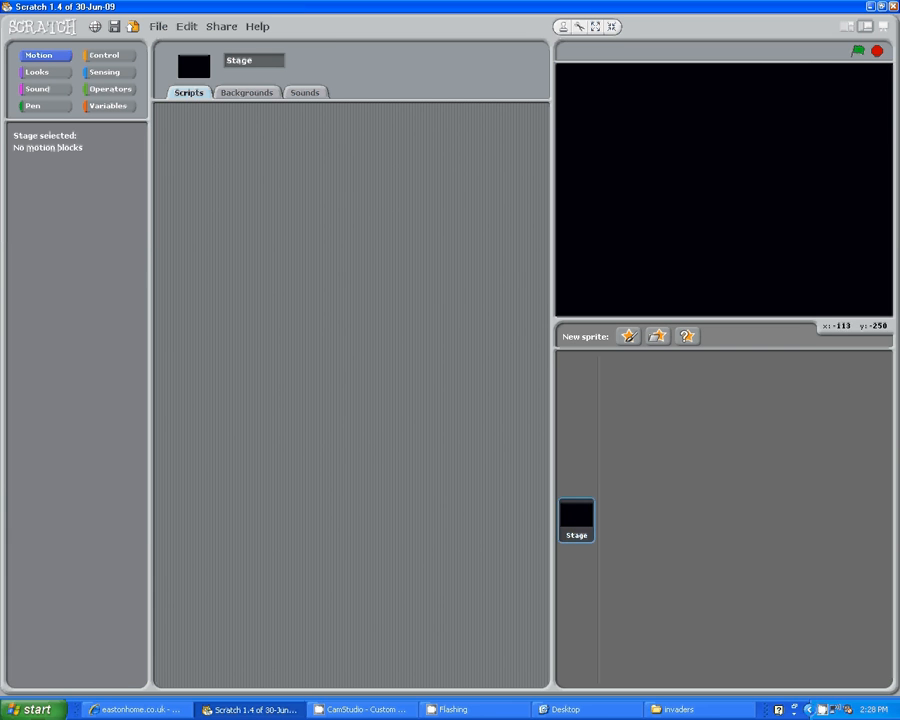
{"action": "mouse_move", "coordinate": [656, 336]}
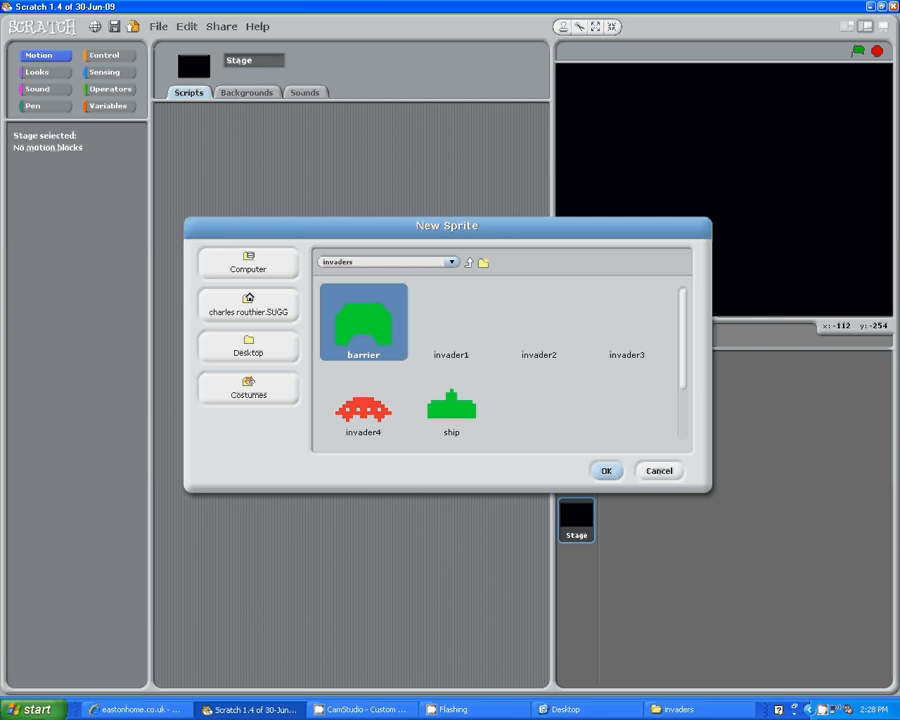
{"action": "mouse_move", "coordinate": [724, 200]}
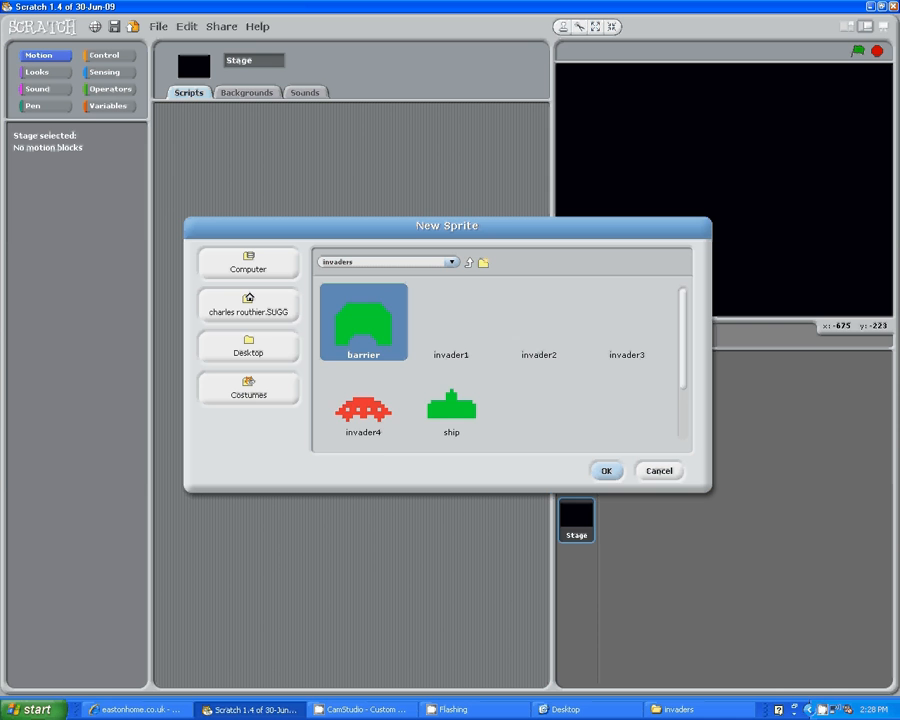
Import the ship image from Desktop > invaders as new sprite Sprite1
{"action": "left_click", "coordinate": [248, 348]}
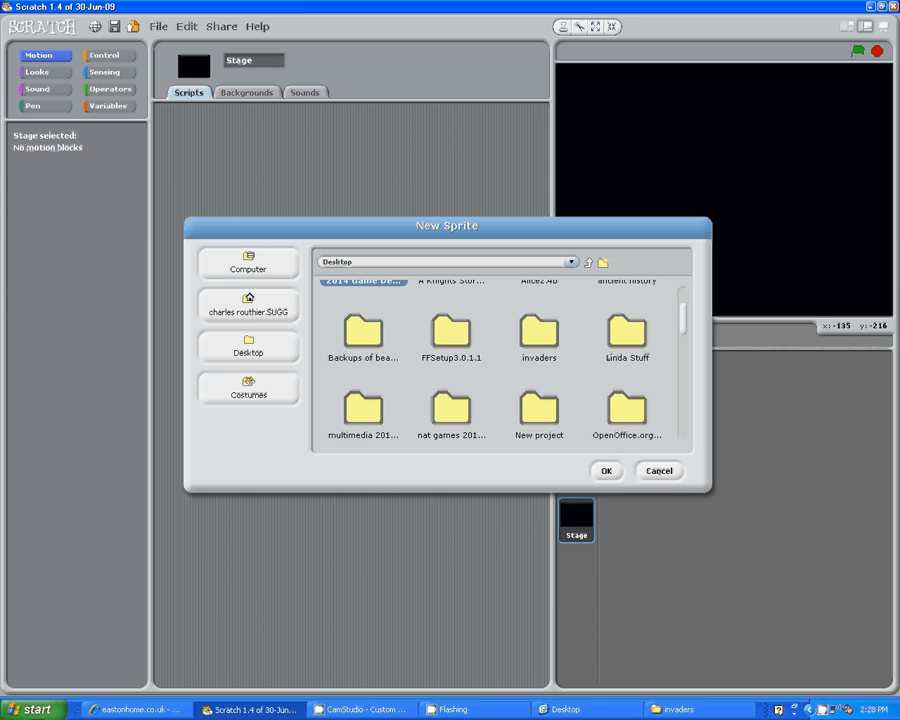
{"action": "double_click", "coordinate": [538, 336]}
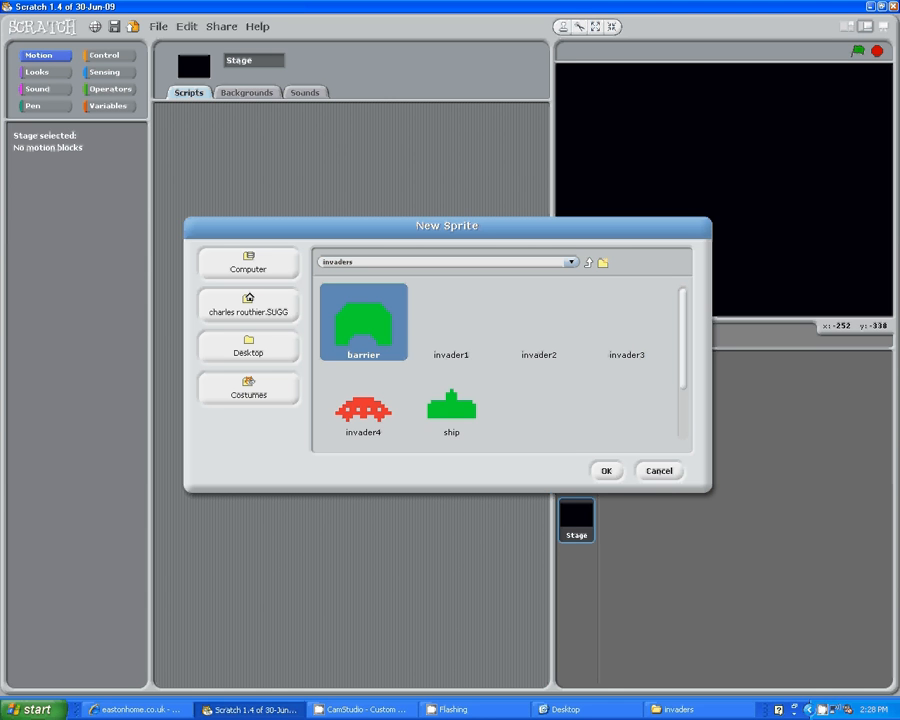
{"action": "left_click", "coordinate": [450, 400]}
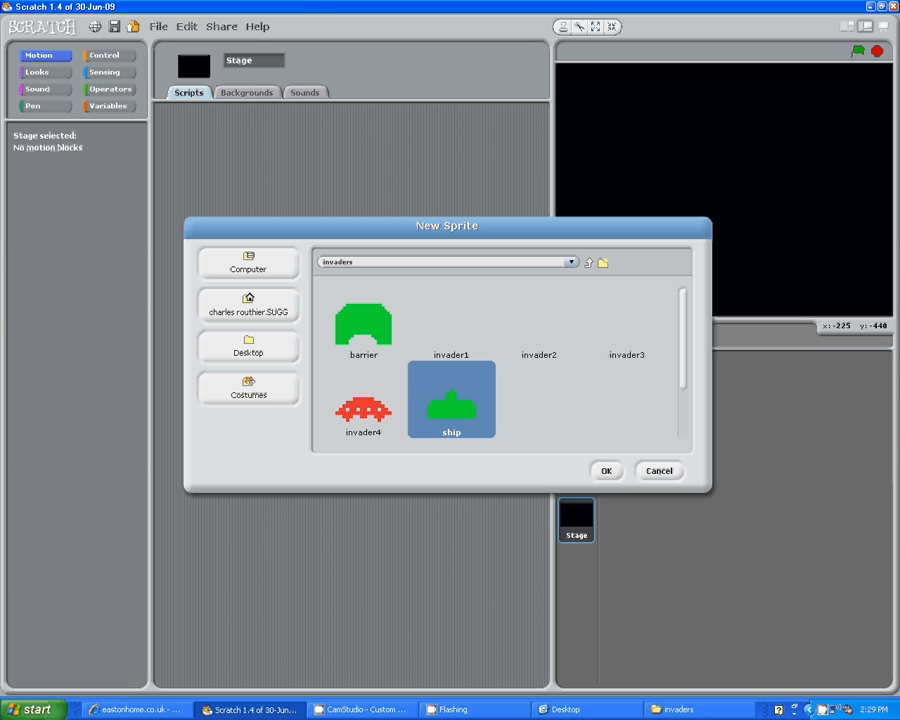
{"action": "left_click", "coordinate": [606, 472]}
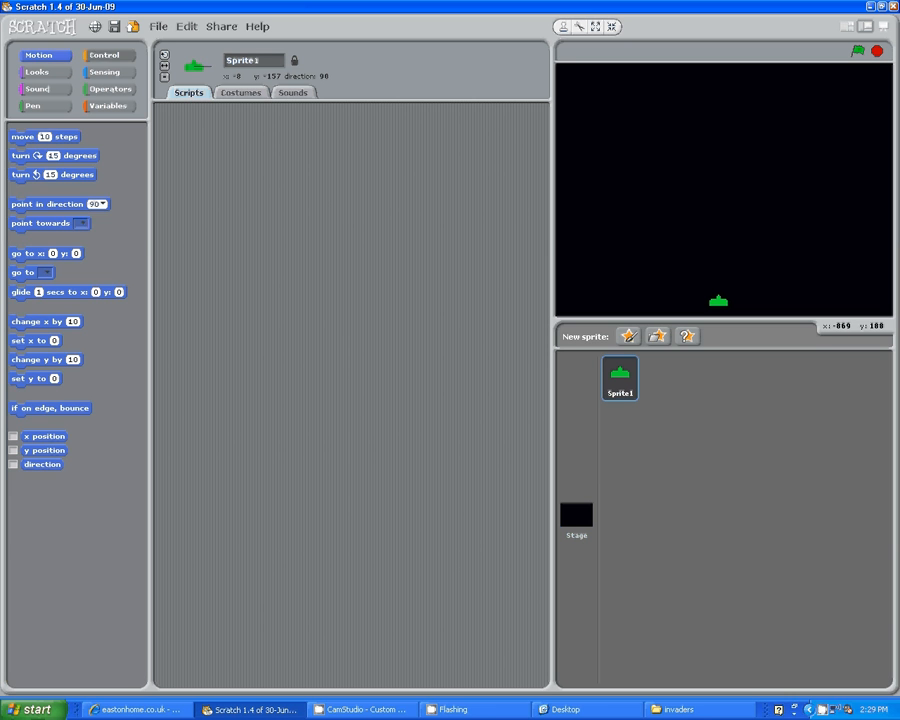
Add a 'when key pressed' hat to the ship set to the left arrow
{"action": "left_click", "coordinate": [112, 56]}
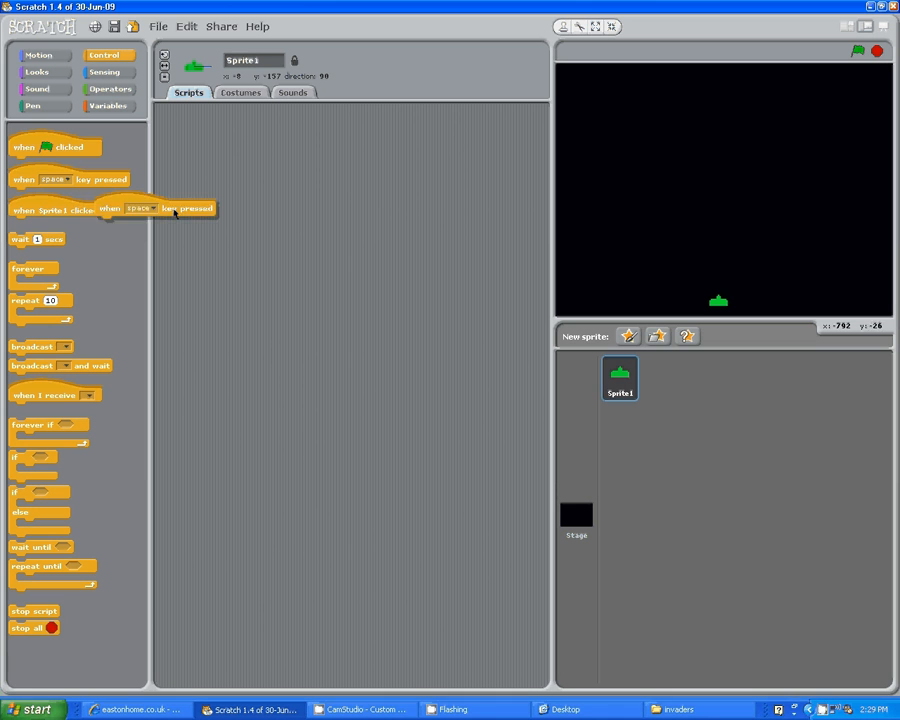
{"action": "left_click_drag", "start_coordinate": [150, 208], "coordinate": [288, 178]}
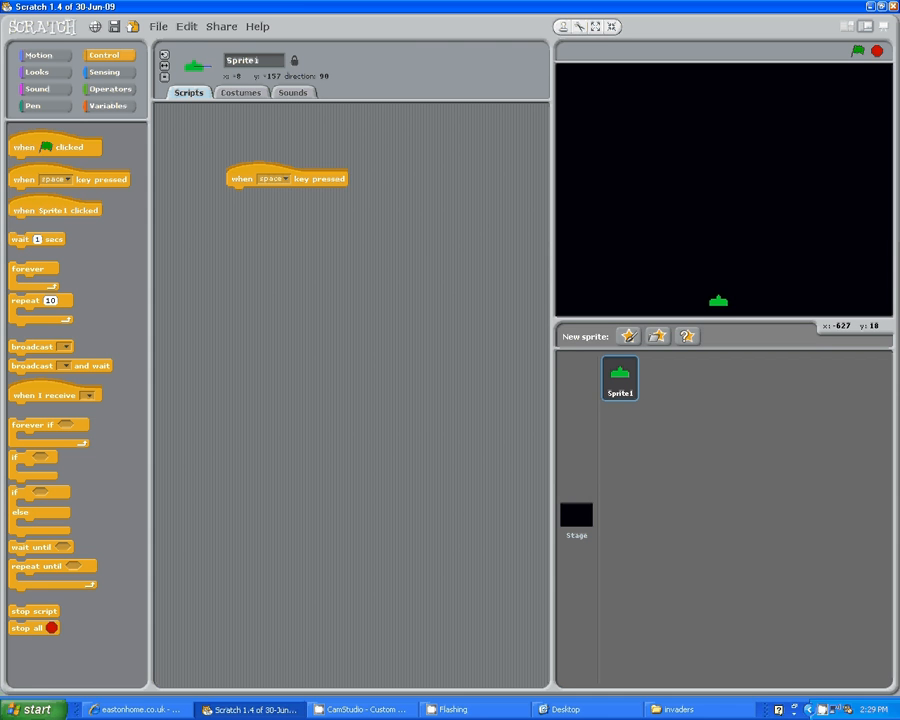
{"action": "left_click", "coordinate": [284, 180]}
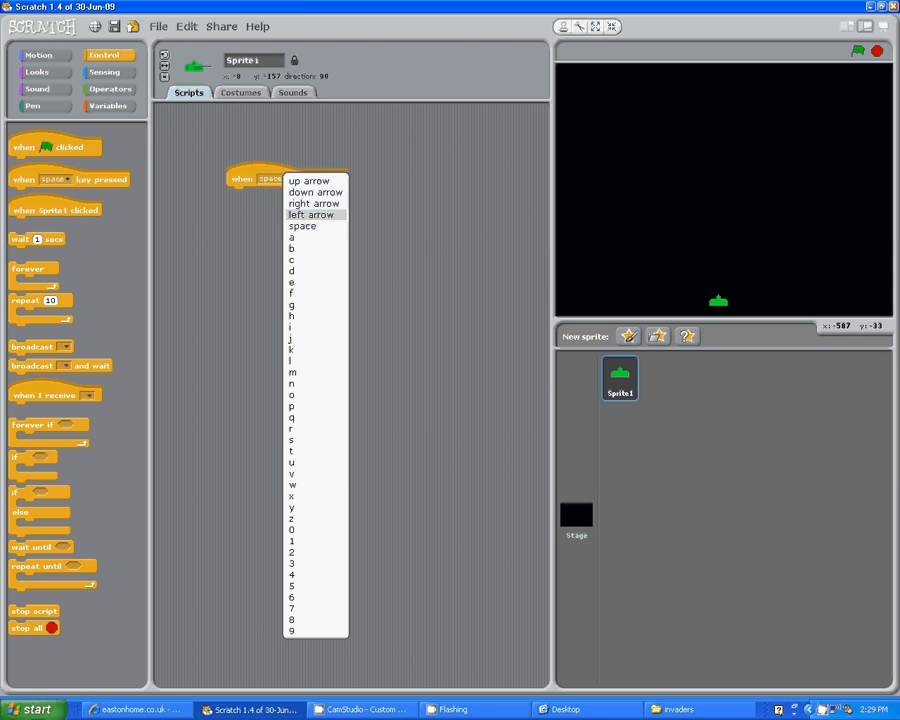
{"action": "left_click", "coordinate": [310, 214]}
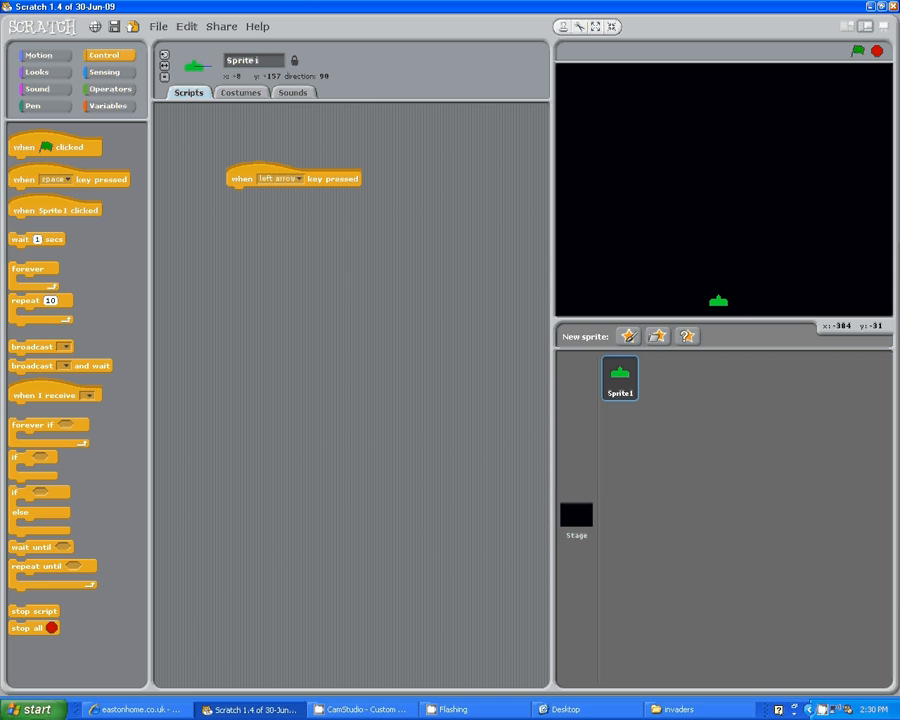
Attach a 'move 10 steps' block under the left-arrow trigger and adjust its steps value
{"action": "left_click", "coordinate": [40, 54]}
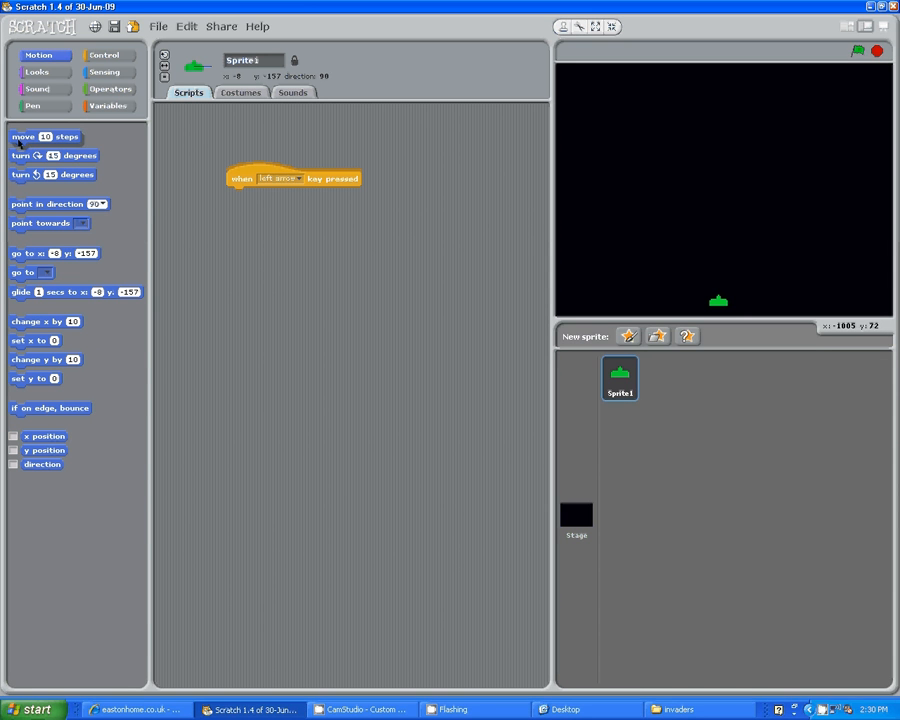
{"action": "left_click_drag", "start_coordinate": [44, 136], "coordinate": [262, 194]}
{"action": "type", "text": "-10"}
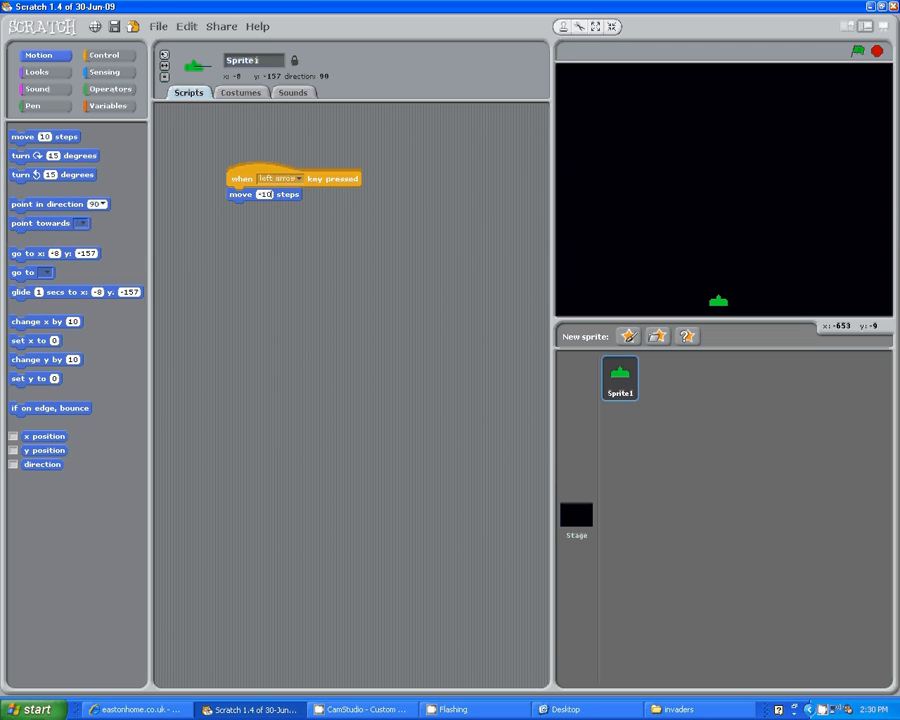
{"action": "left_click", "coordinate": [104, 56]}
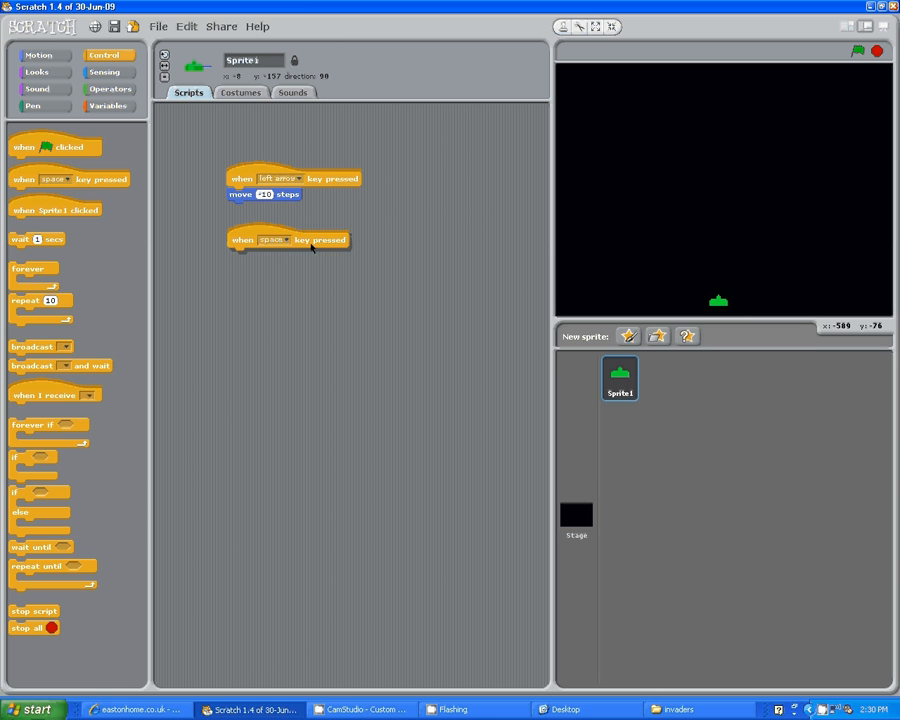
Set the second hat to right arrow with a move block, then test moving the ship right and left
{"action": "left_click", "coordinate": [288, 240]}
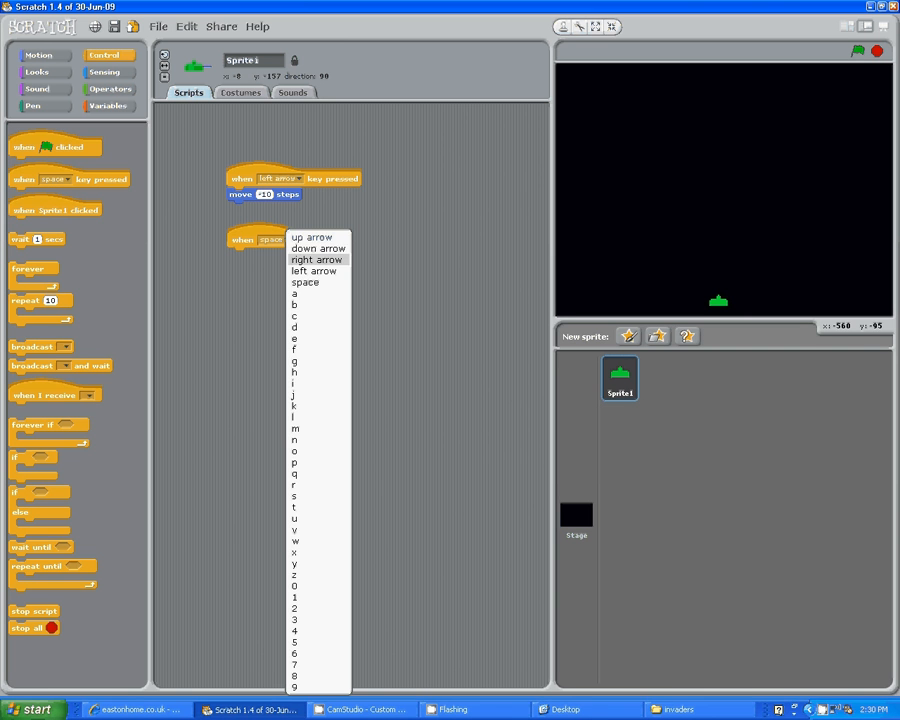
{"action": "left_click", "coordinate": [316, 260]}
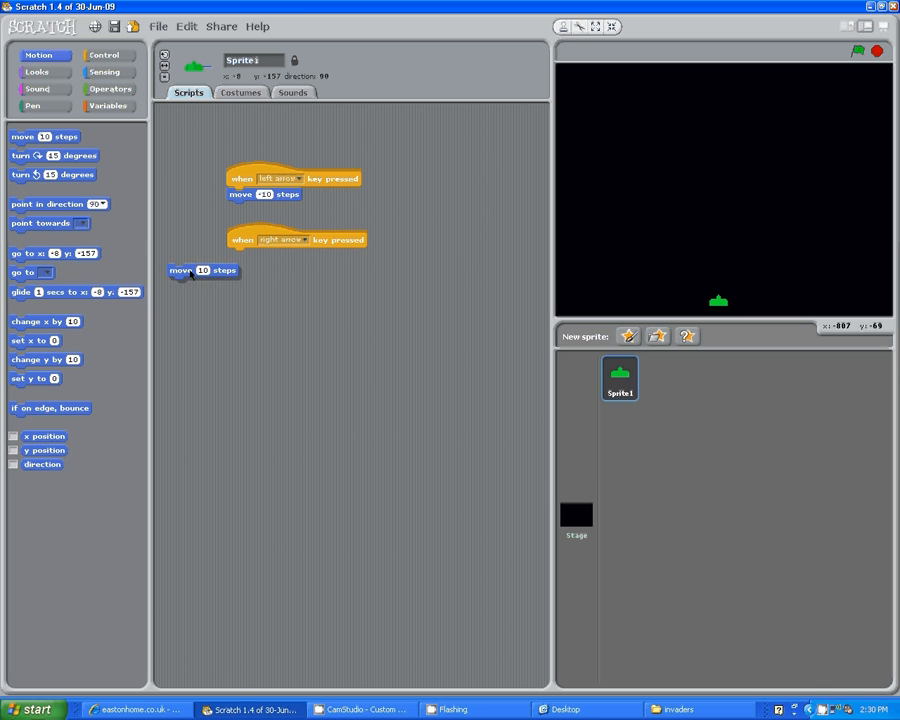
{"action": "left_click_drag", "start_coordinate": [204, 270], "coordinate": [264, 256]}
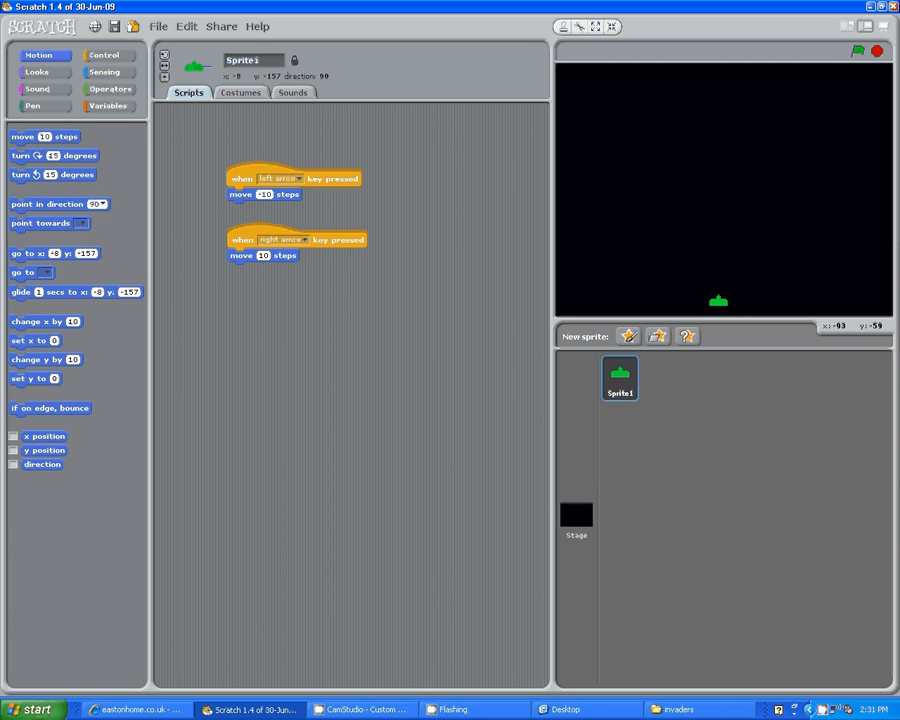
{"action": "key", "text": "right"}
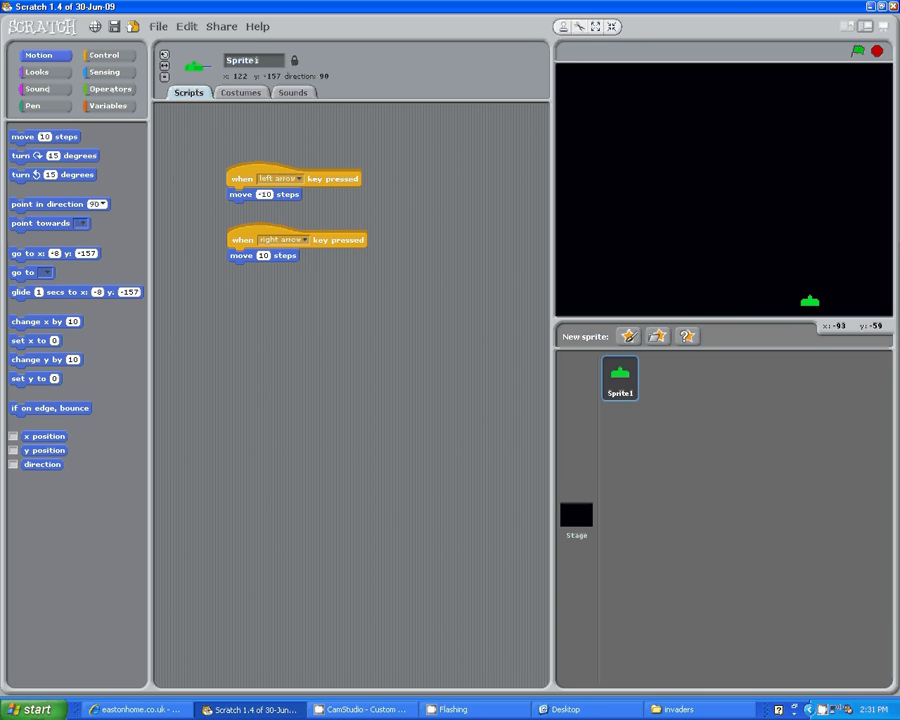
{"action": "key", "text": "Left"}
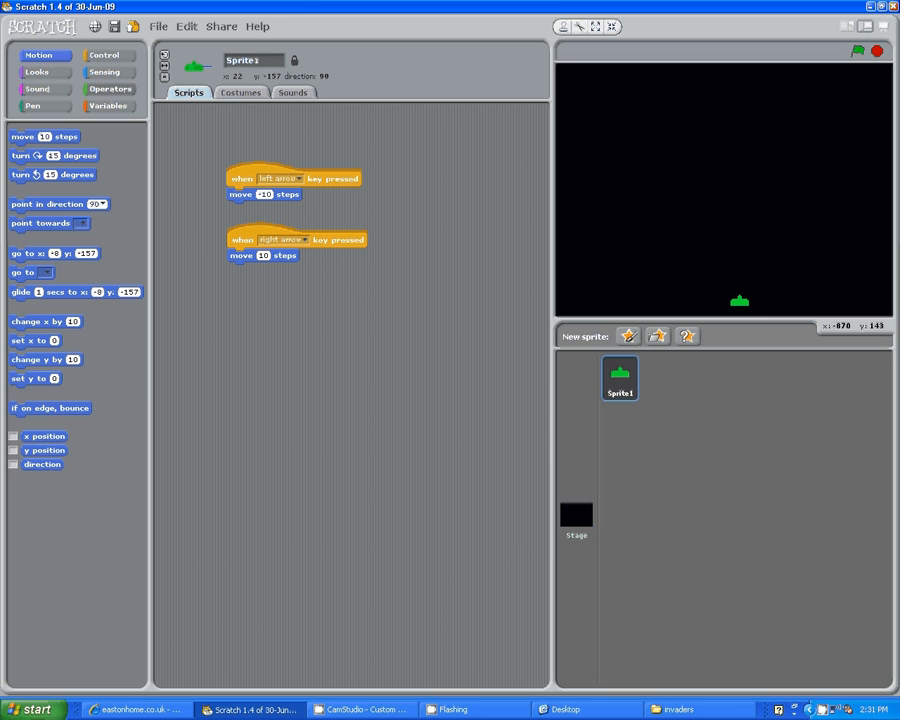
Drag a third 'when key pressed' hat from Control onto the ship's script area
{"action": "left_click", "coordinate": [108, 52]}
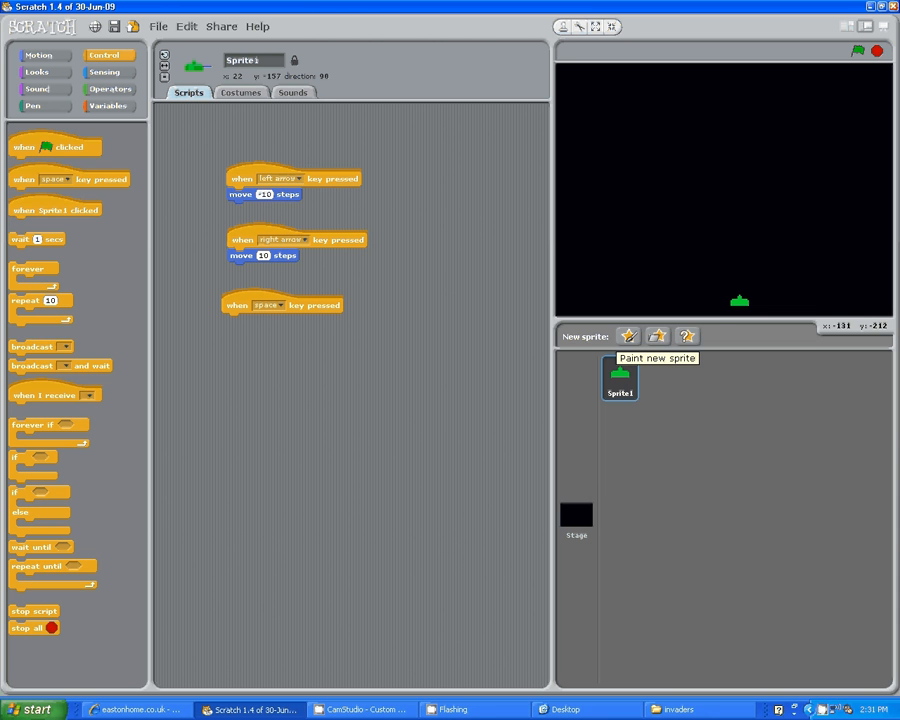
Start a new painted sprite, opening a blank Paint Editor canvas for the bullet
{"action": "left_click", "coordinate": [628, 336]}
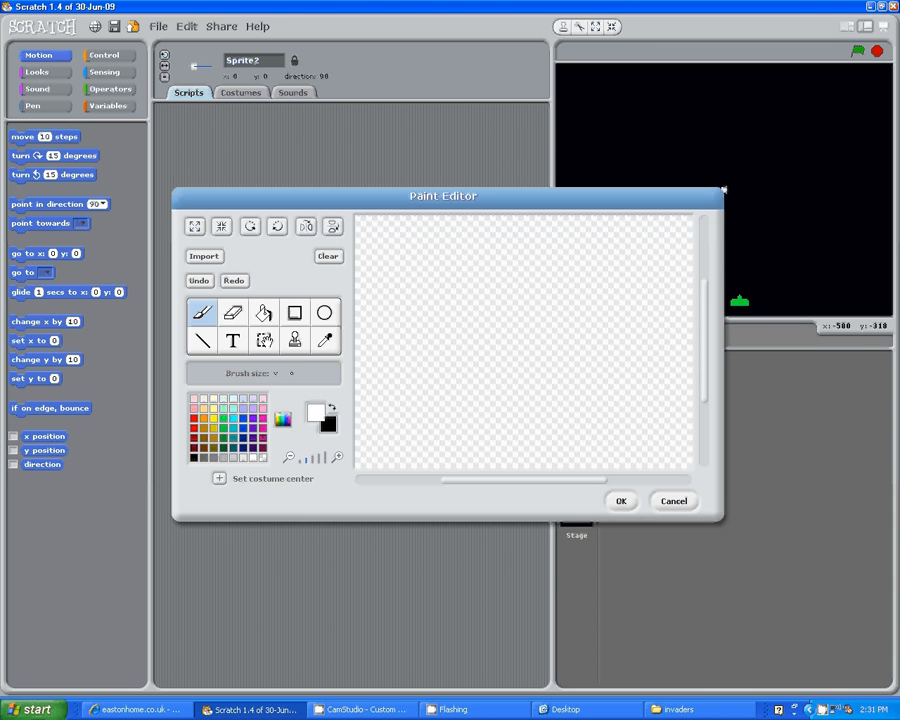
{"action": "mouse_move", "coordinate": [530, 380]}
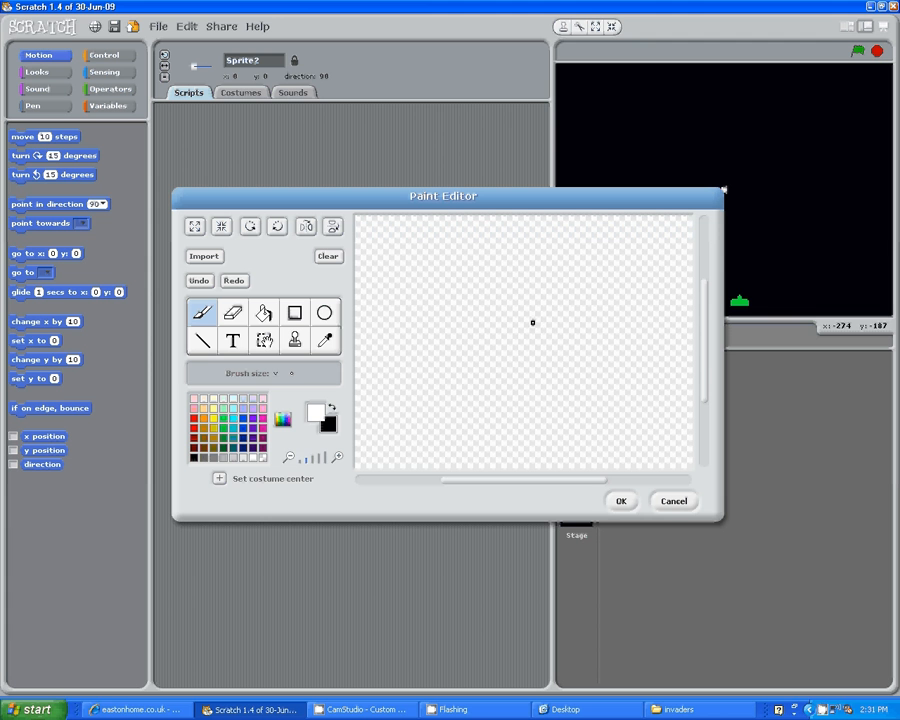
{"action": "mouse_move", "coordinate": [576, 384]}
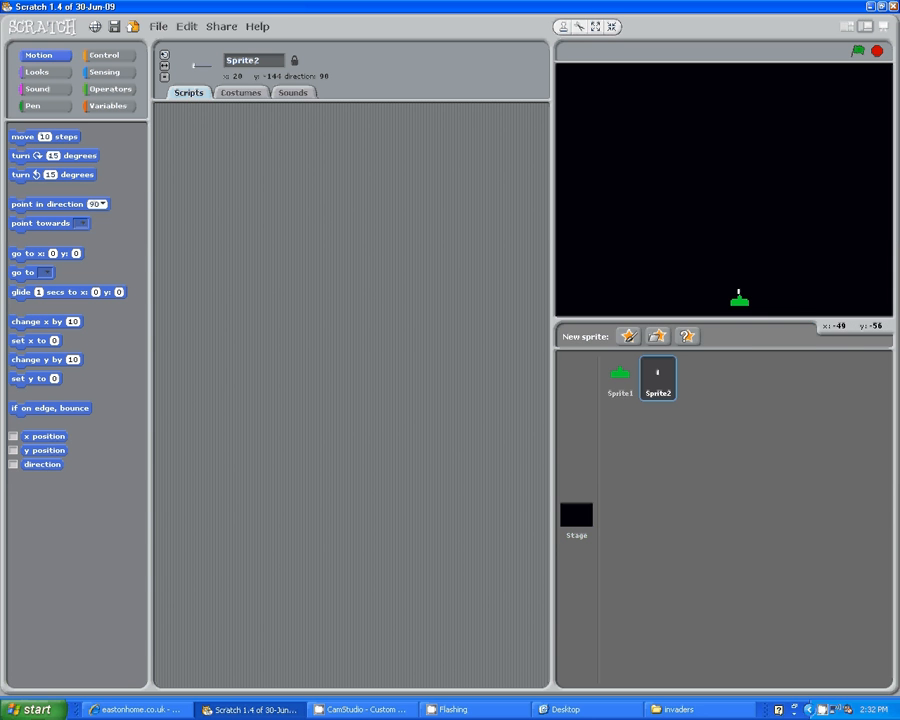
{"action": "mouse_move", "coordinate": [620, 378]}
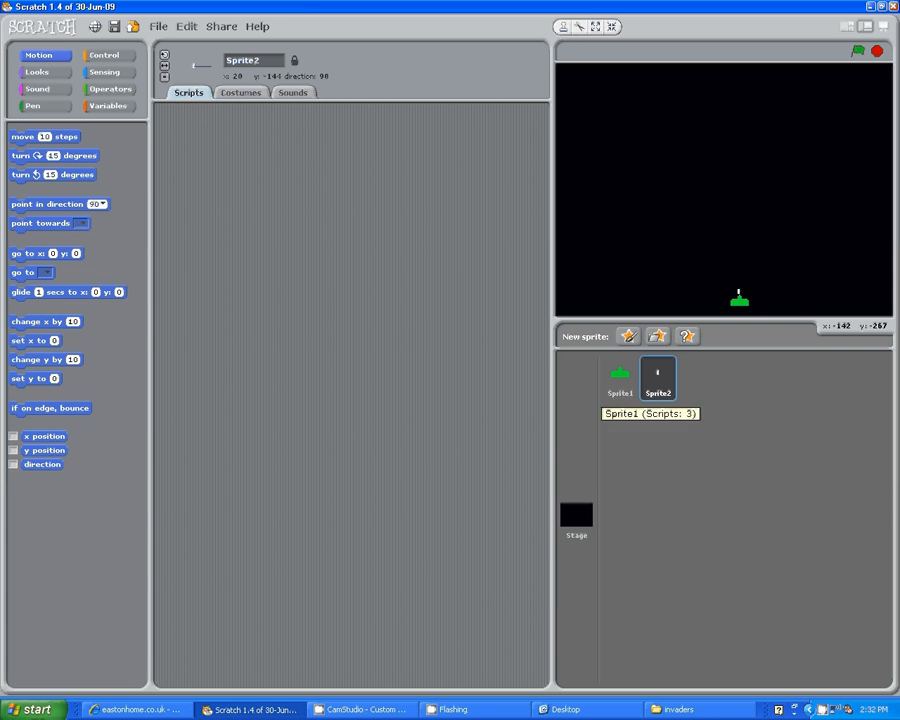
Delete the extra key-pressed hat from Sprite1's scripts and select Sprite2 again
{"action": "left_click", "coordinate": [620, 378]}
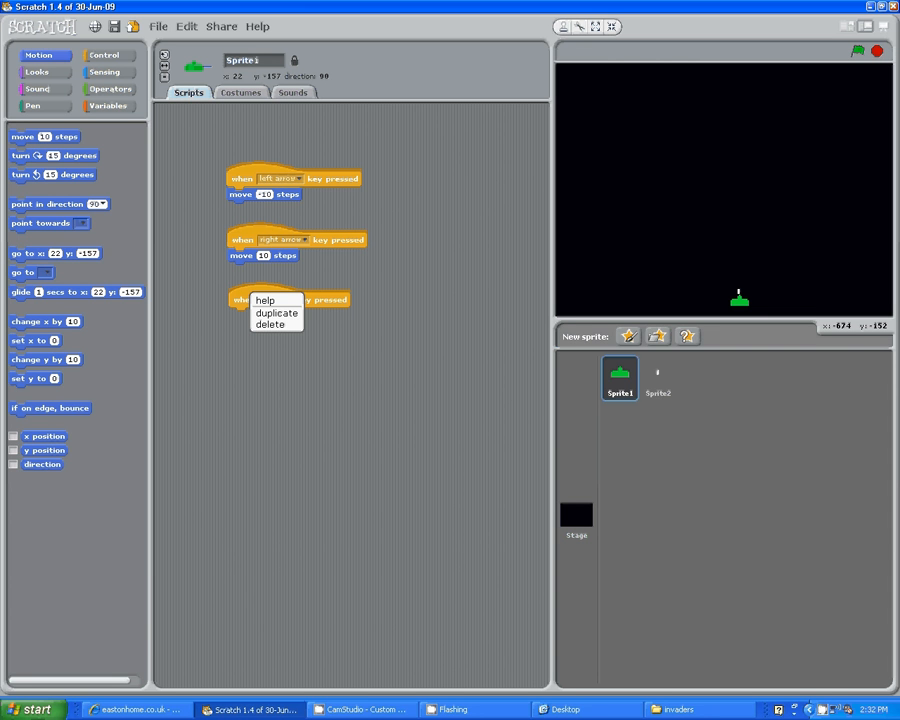
{"action": "left_click", "coordinate": [270, 324]}
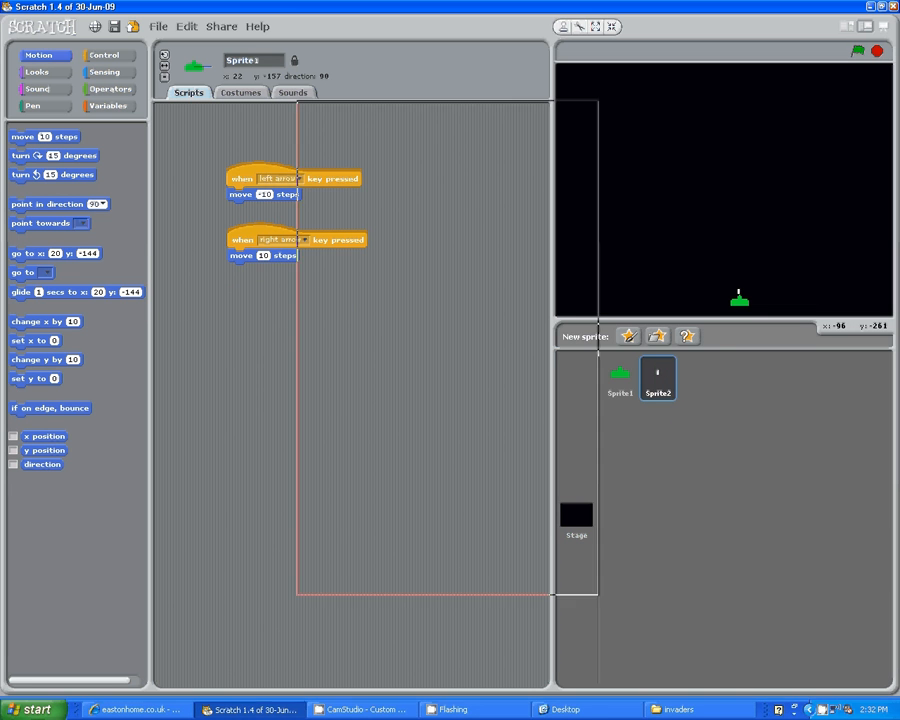
{"action": "left_click", "coordinate": [658, 380]}
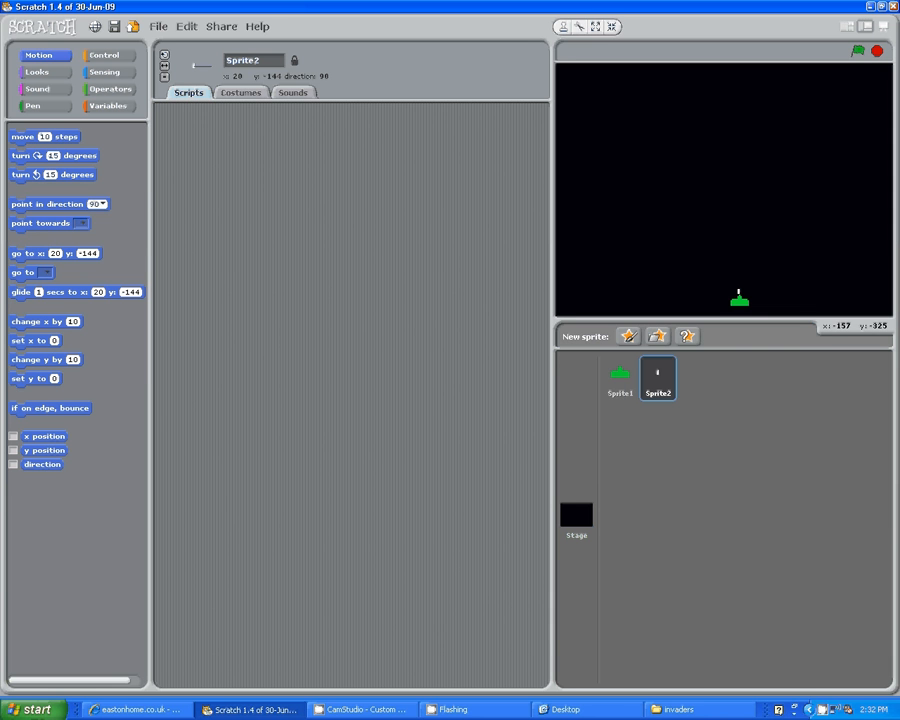
{"action": "mouse_move", "coordinate": [656, 378]}
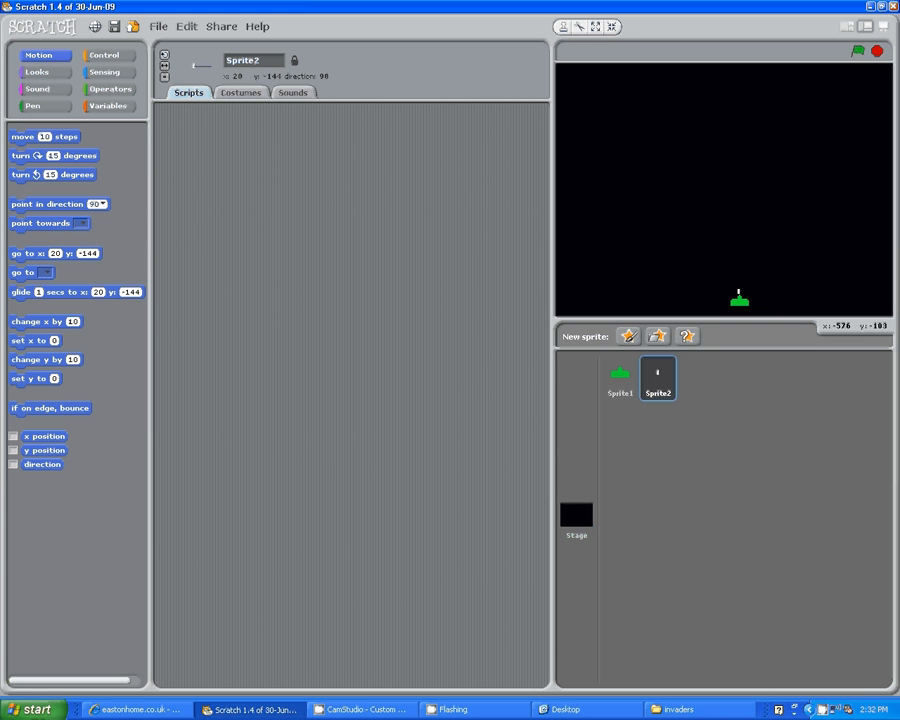
Under a 'when space key pressed' hat, wrap 'change y by 10' in a 'repeat 10' loop
{"action": "left_click", "coordinate": [108, 54]}
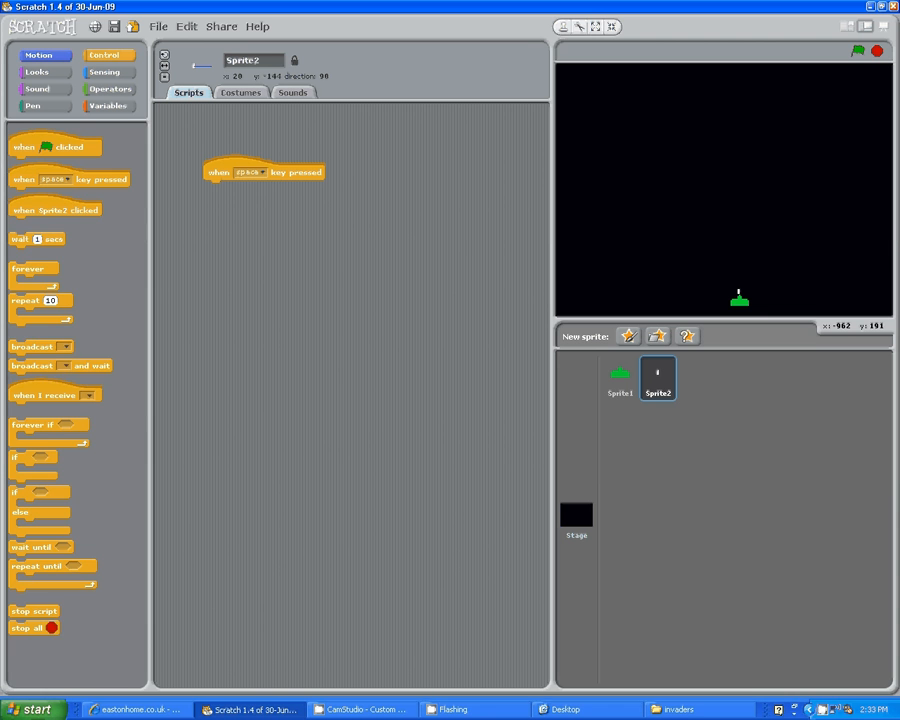
{"action": "left_click", "coordinate": [38, 54]}
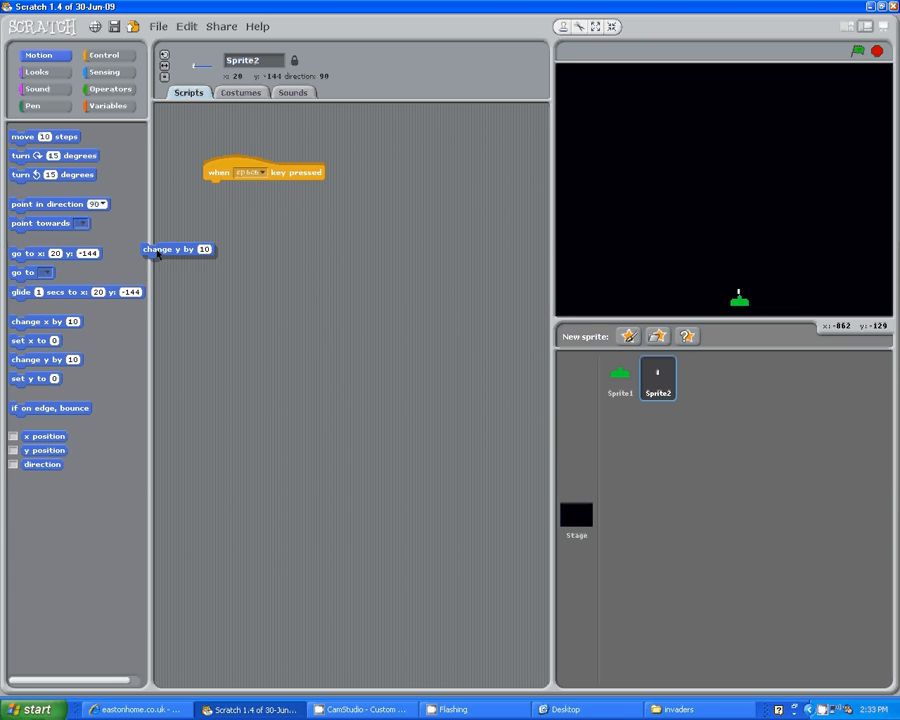
{"action": "left_click_drag", "start_coordinate": [178, 248], "coordinate": [232, 188]}
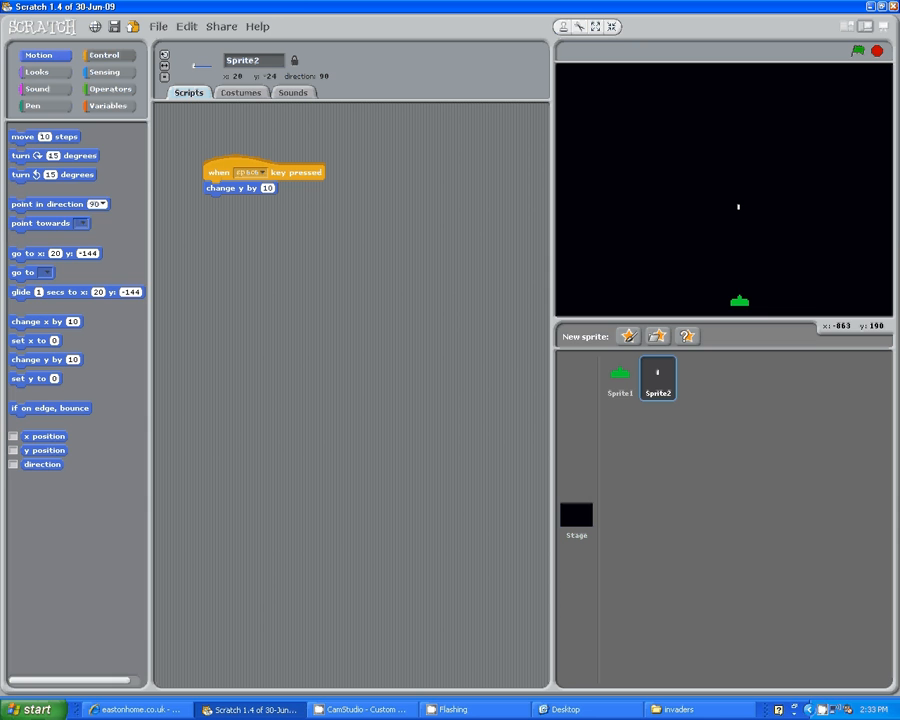
{"action": "left_click", "coordinate": [108, 54]}
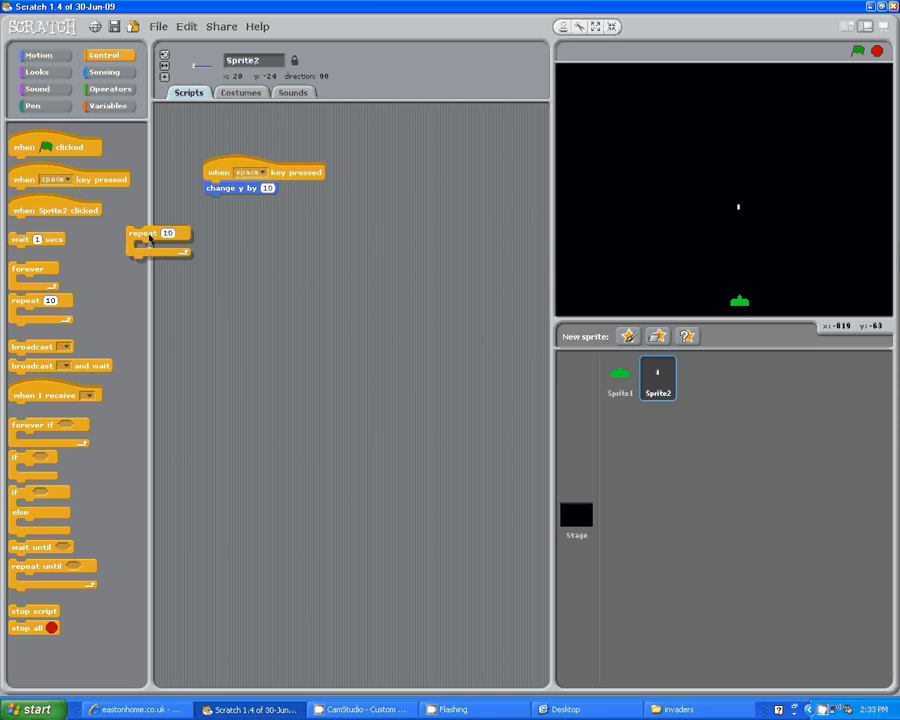
{"action": "left_click_drag", "start_coordinate": [158, 236], "coordinate": [224, 188]}
{"action": "type", "text": "30"}
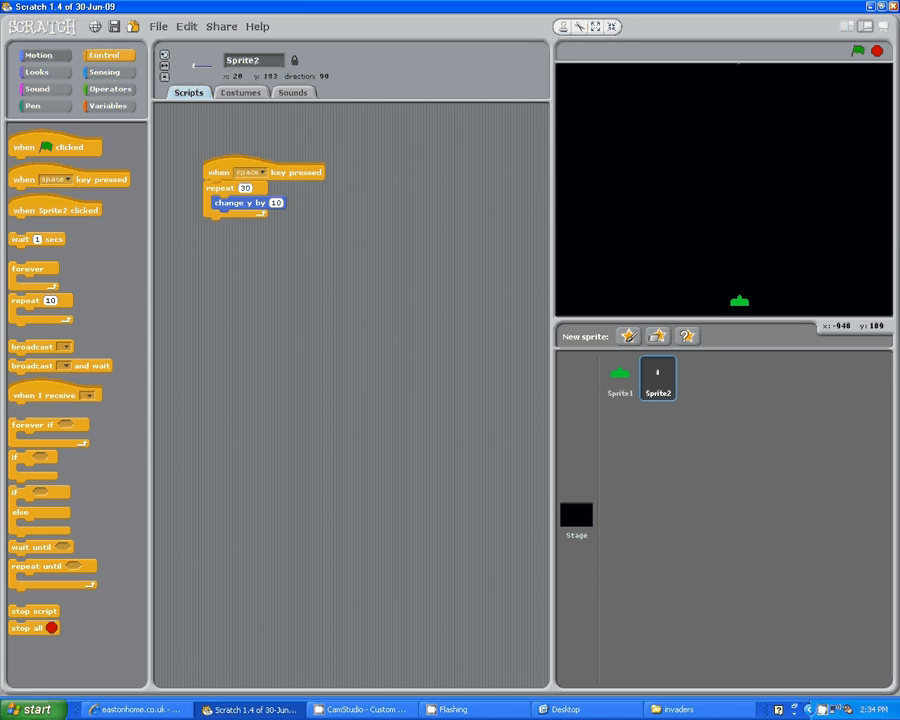
Insert a 'go to Sprite1' block before the repeat loop so the bullet starts at the ship
{"action": "left_click", "coordinate": [38, 52]}
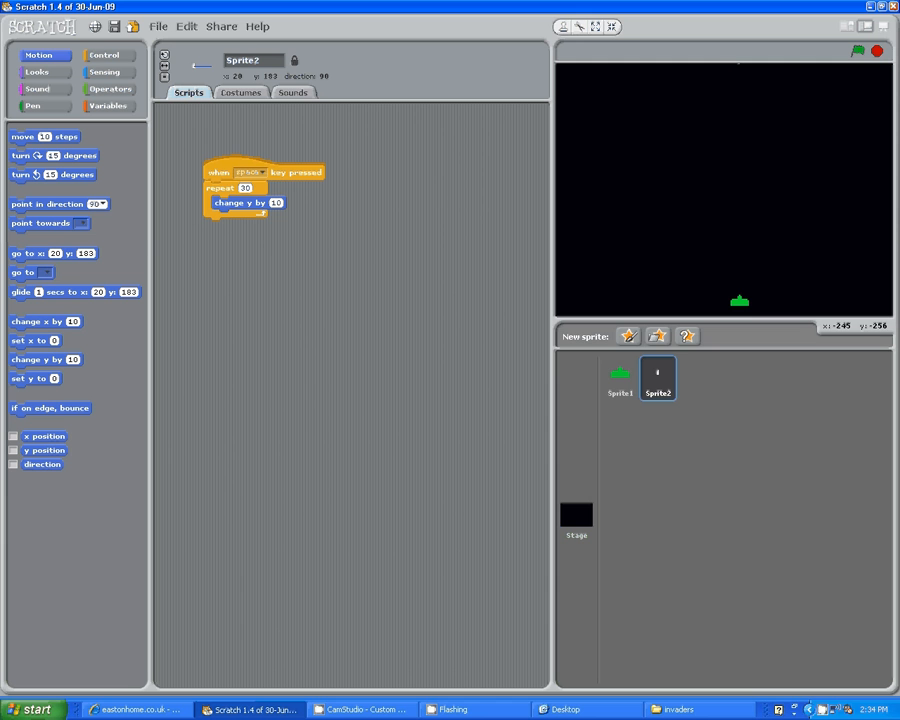
{"action": "left_click_drag", "start_coordinate": [22, 272], "coordinate": [142, 228]}
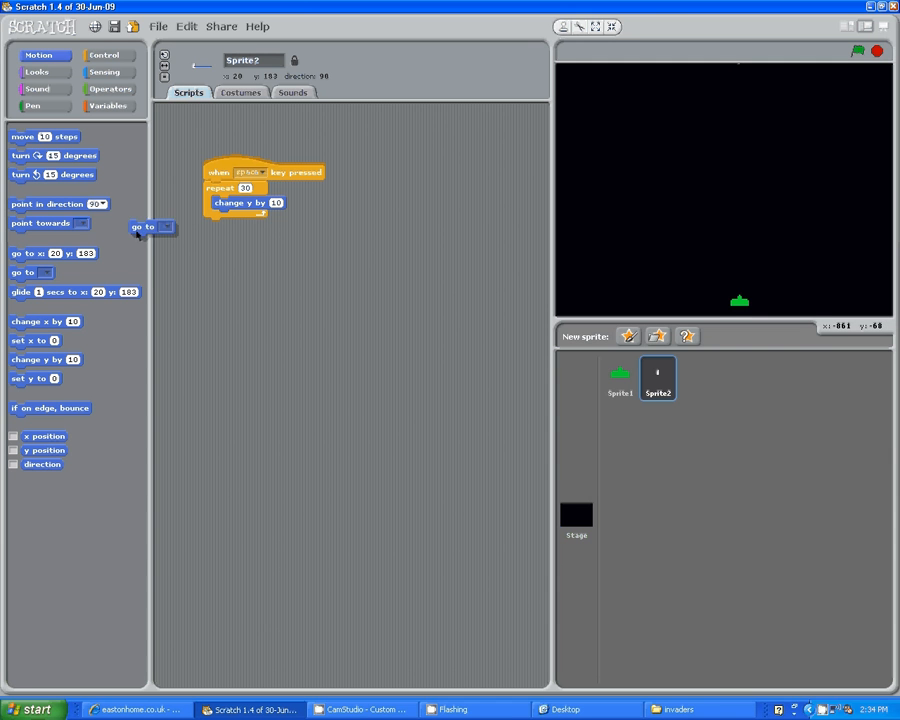
{"action": "left_click_drag", "start_coordinate": [142, 228], "coordinate": [222, 188]}
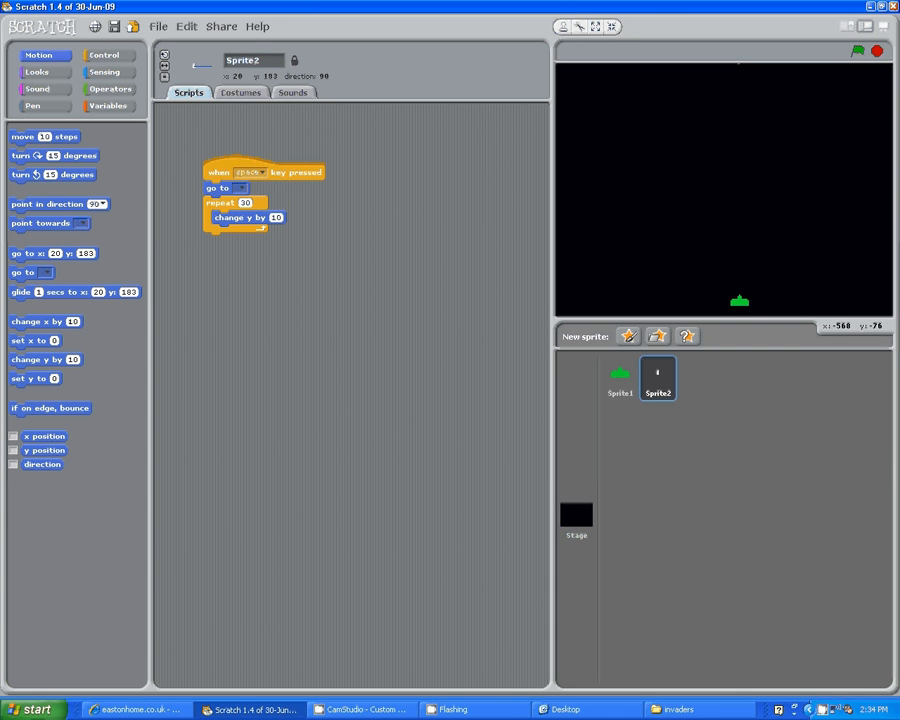
{"action": "left_click", "coordinate": [240, 188]}
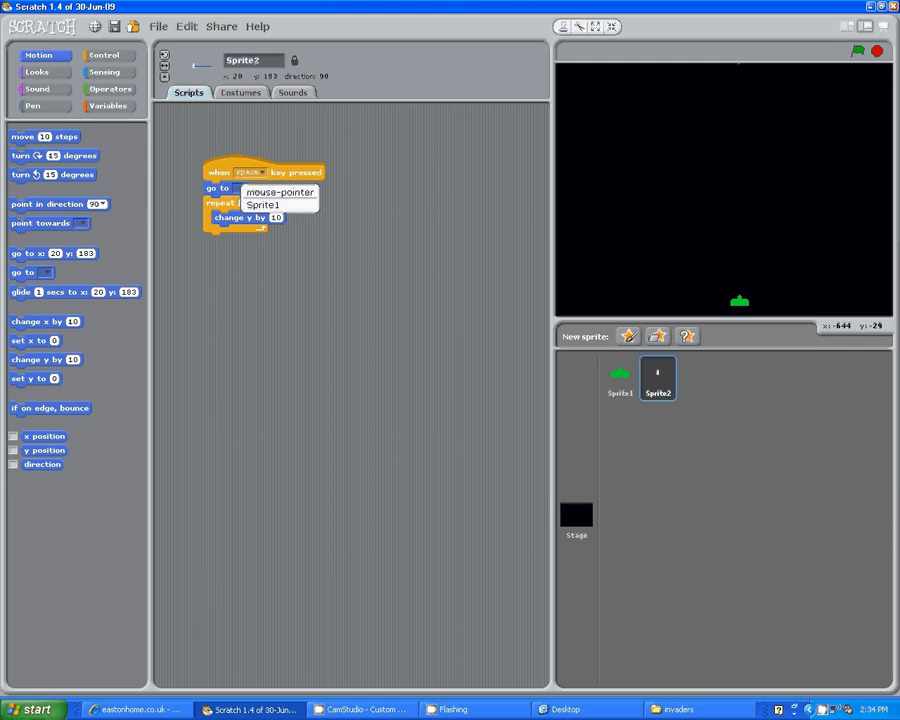
{"action": "left_click", "coordinate": [264, 204]}
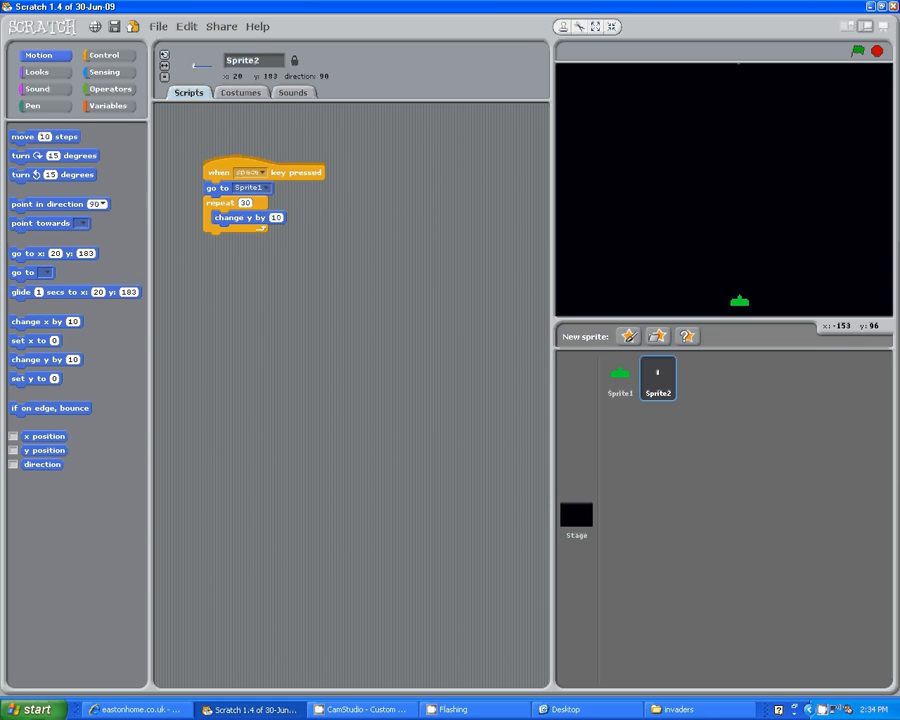